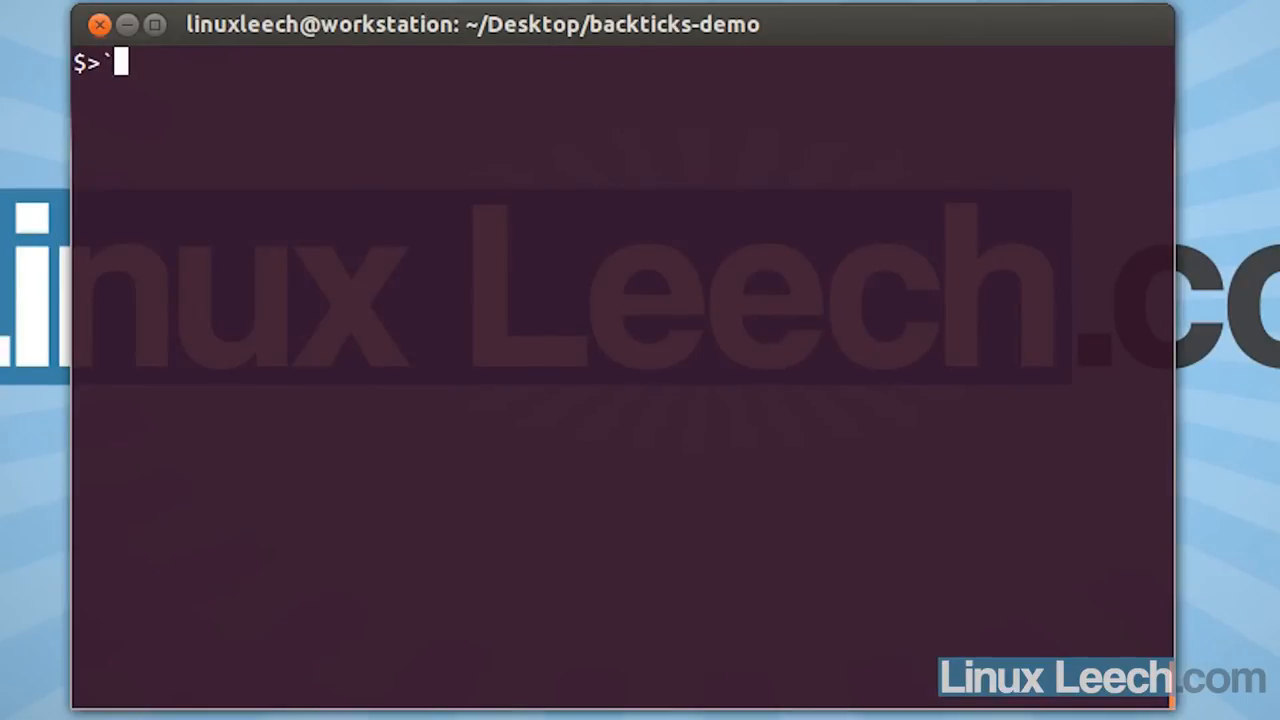
- Remove stray quote characters and check the folder with pwd, ls and cat
text(')
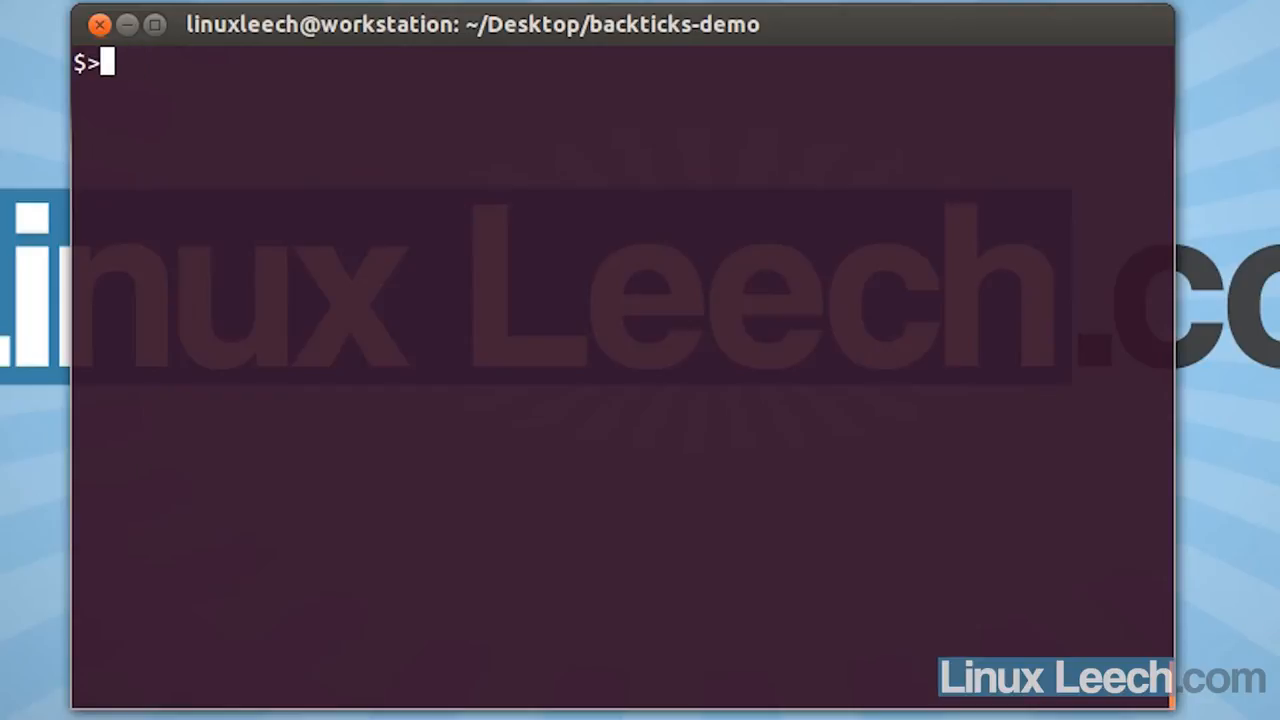
text(`)
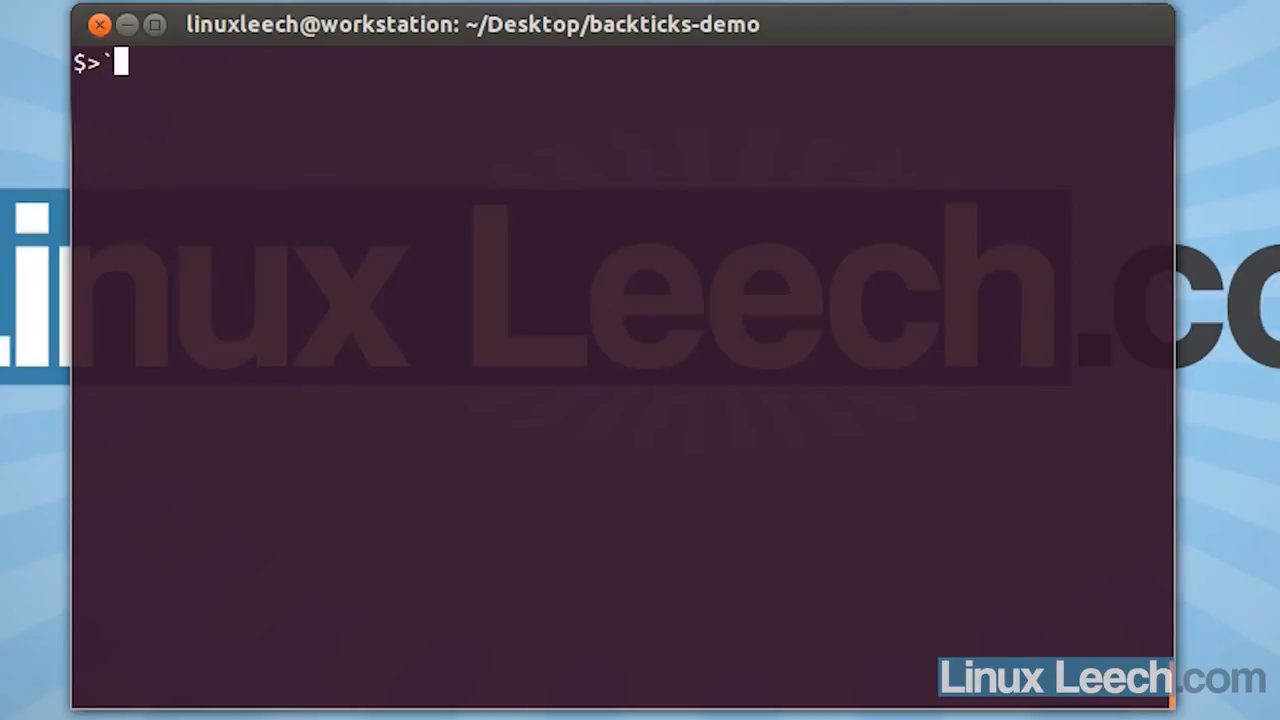
key(BackSpace)
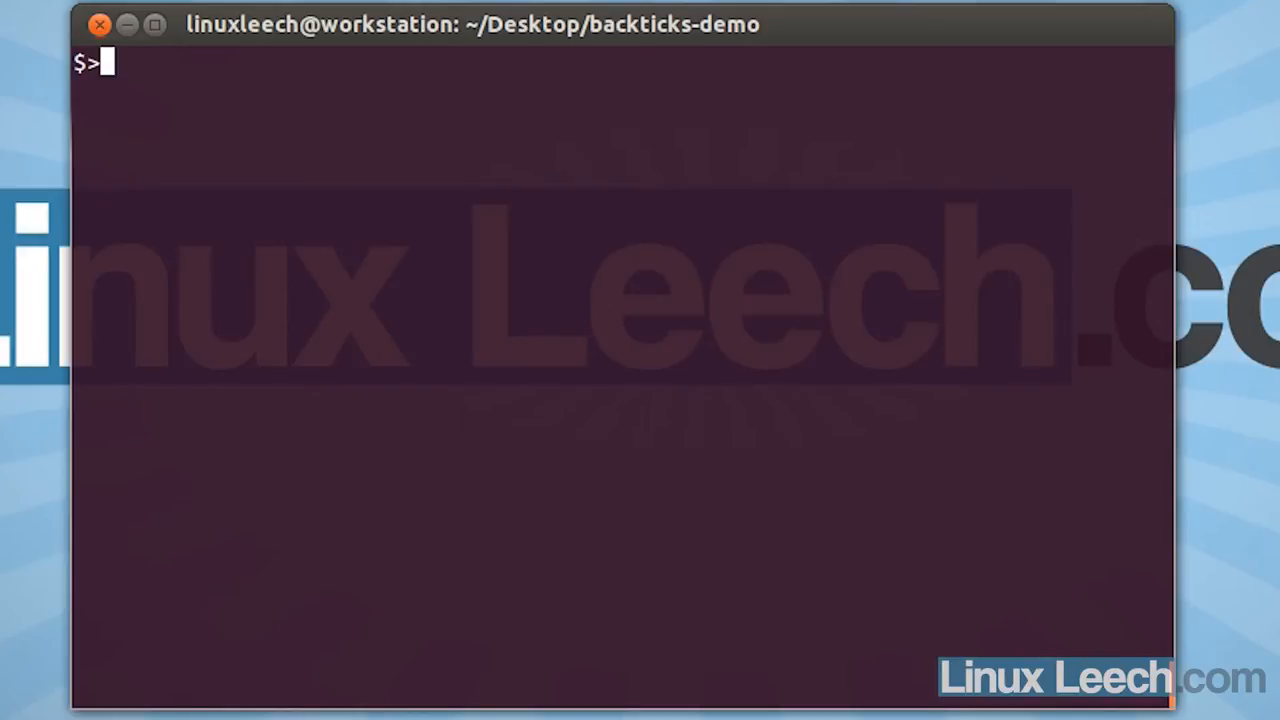
text(pwd)
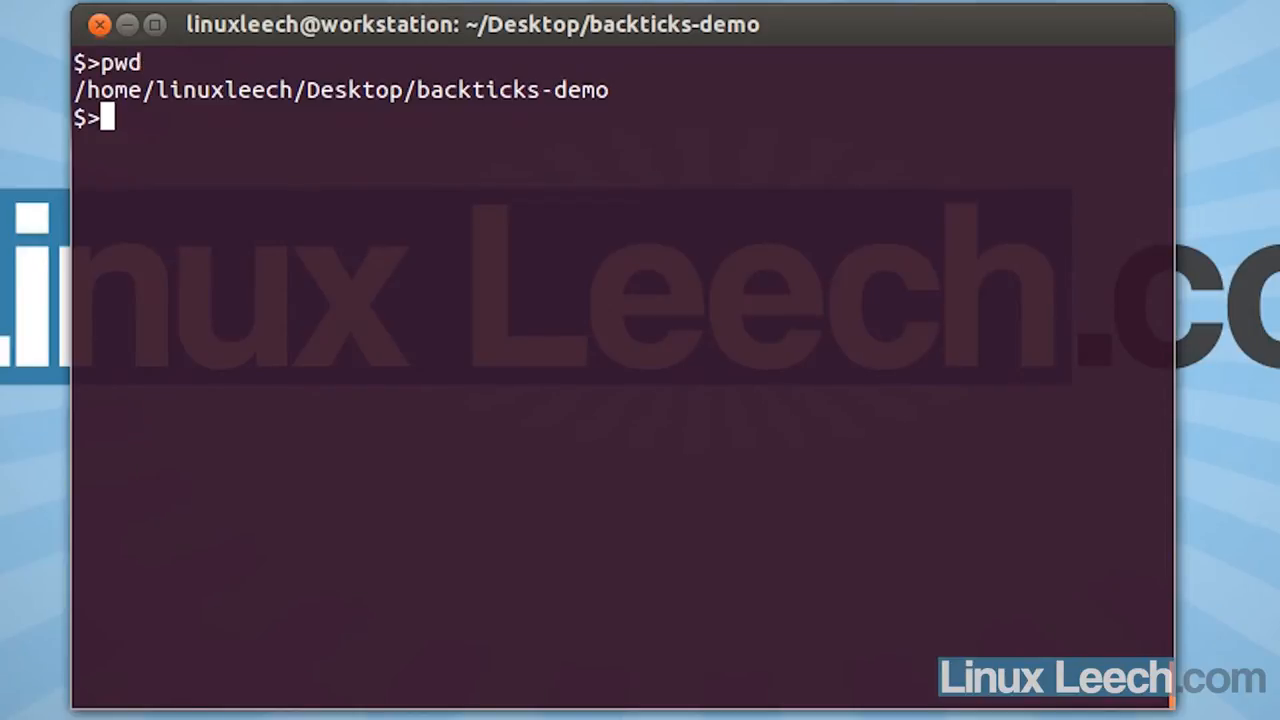
text(ls)
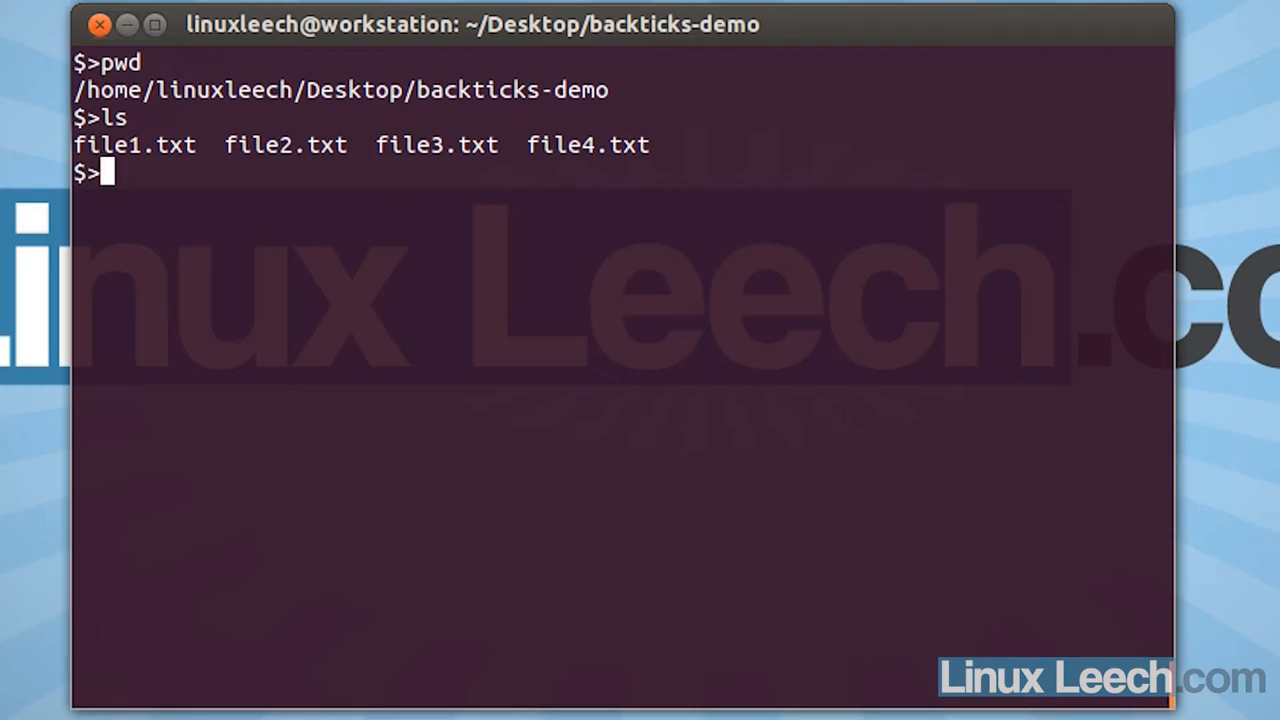
text(cat)
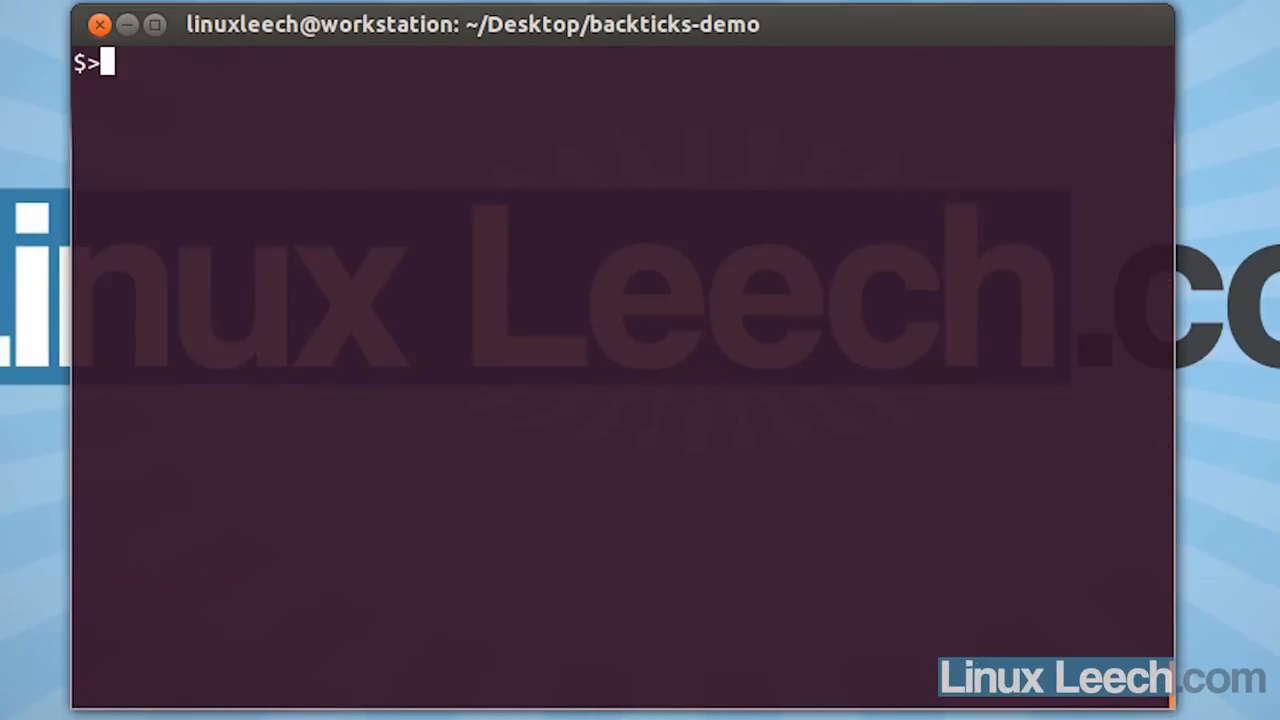
- Re-list file1–file4.txt and run 'gedit *' to open them all in gedit
text(ls)
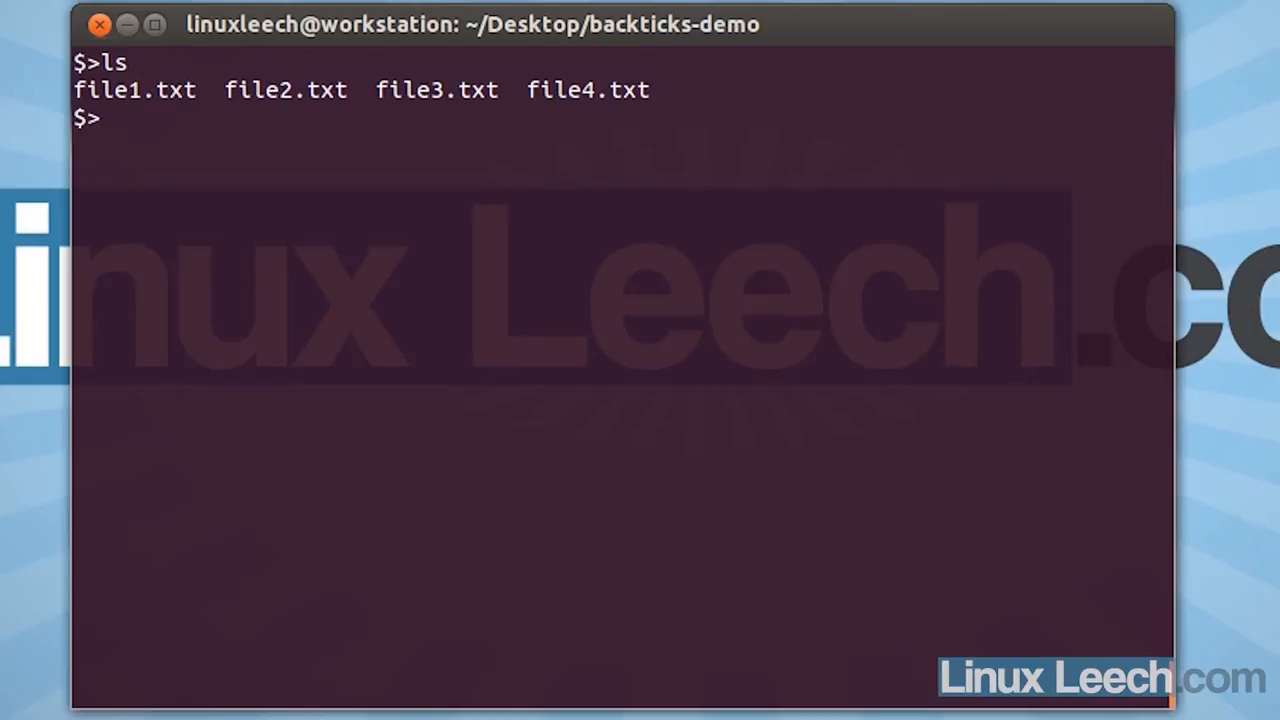
text(gedit)
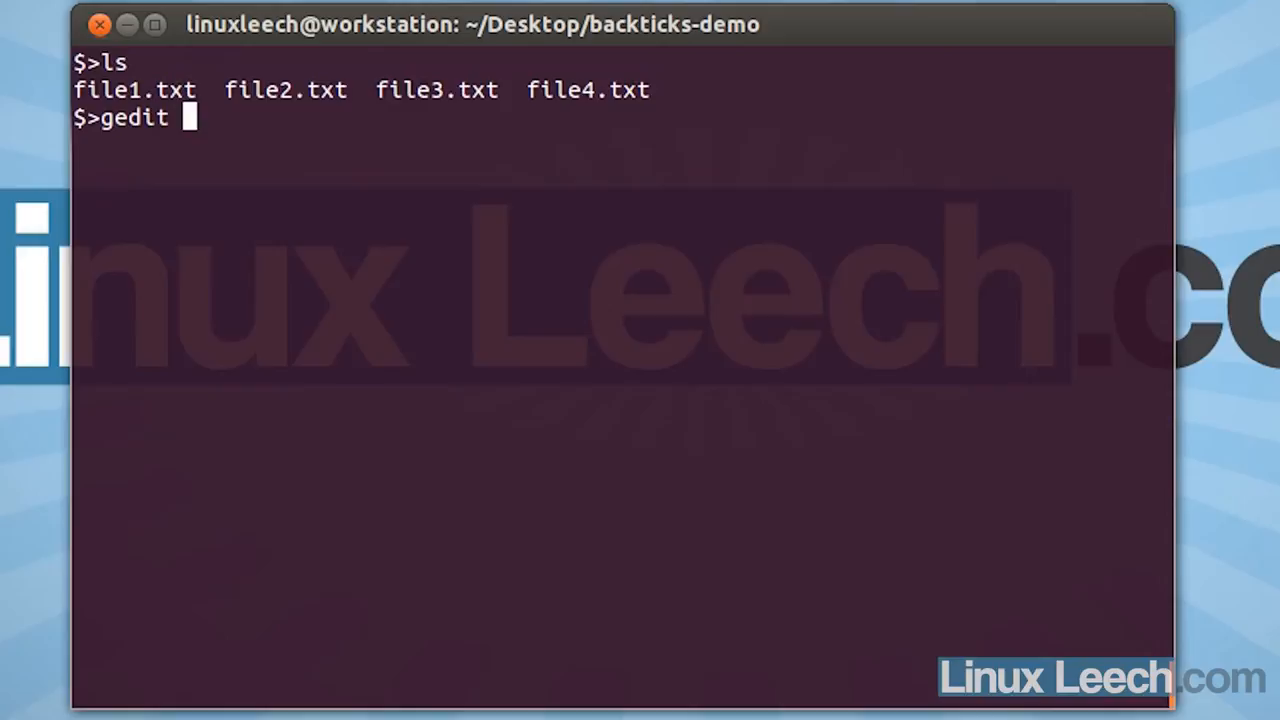
text(file)
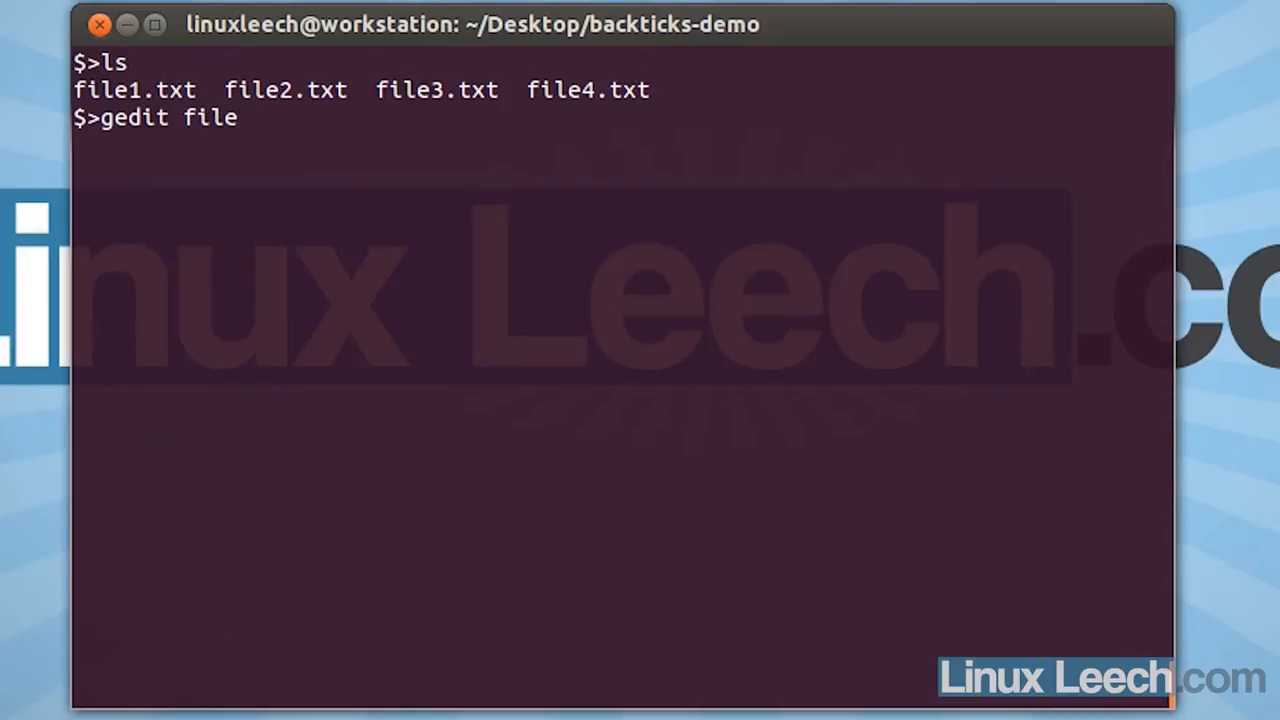
text(1.txt)
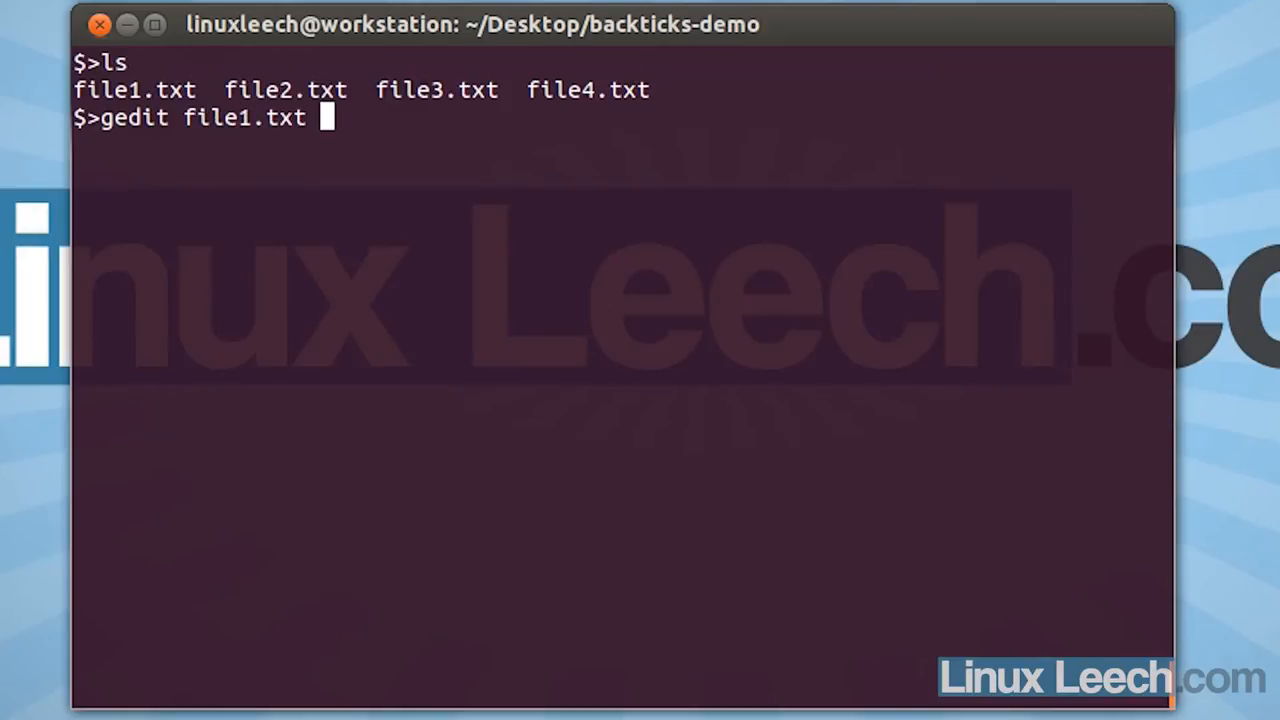
text(file2.txt)
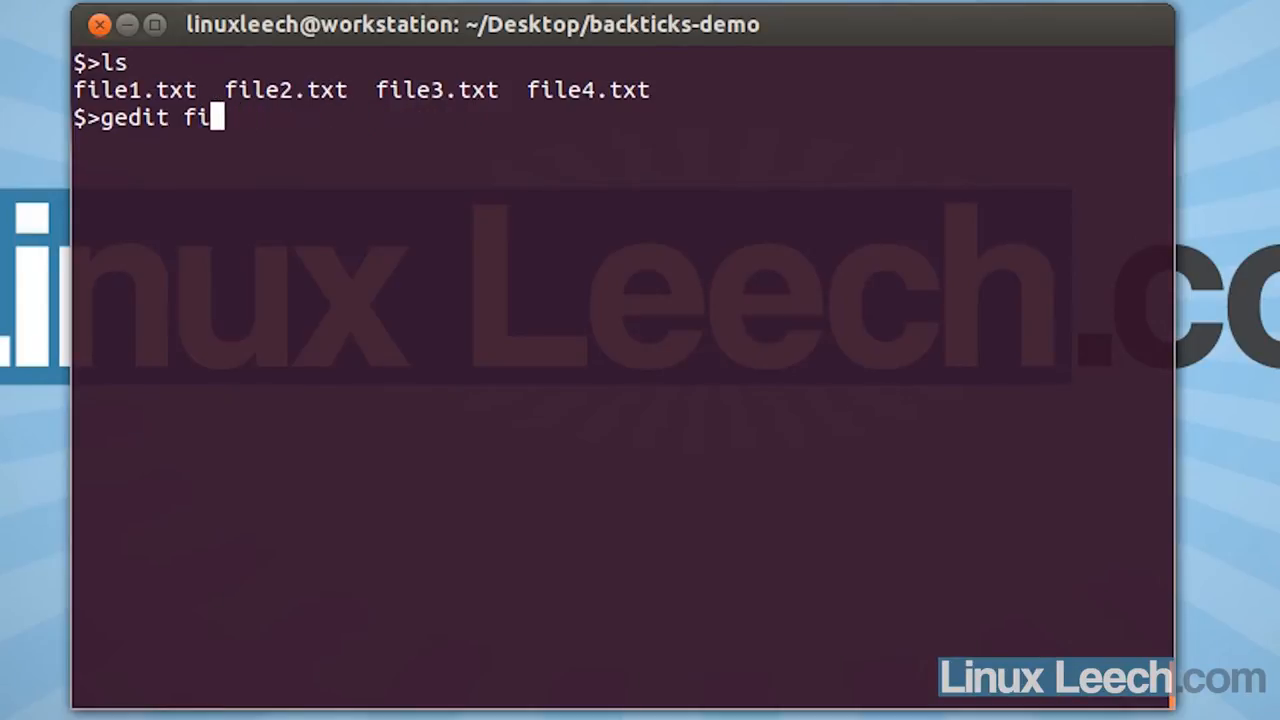
key(BackSpace)
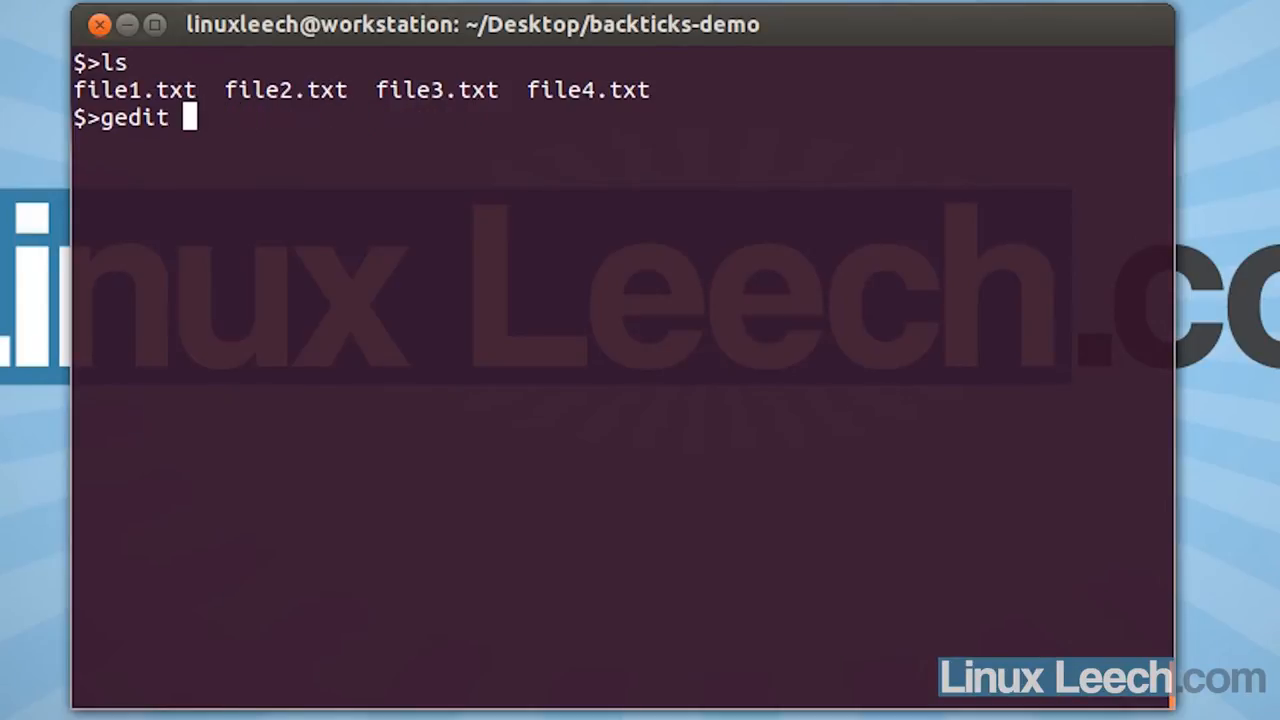
text(*)
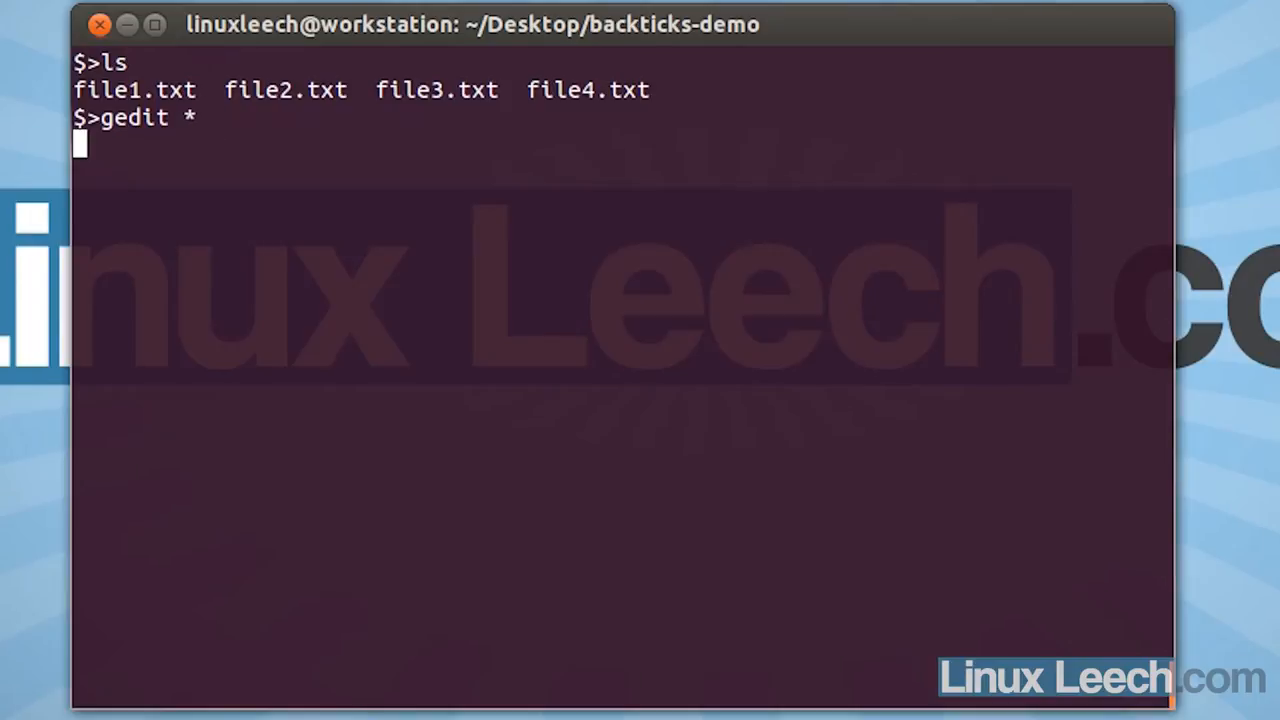
key(Return)
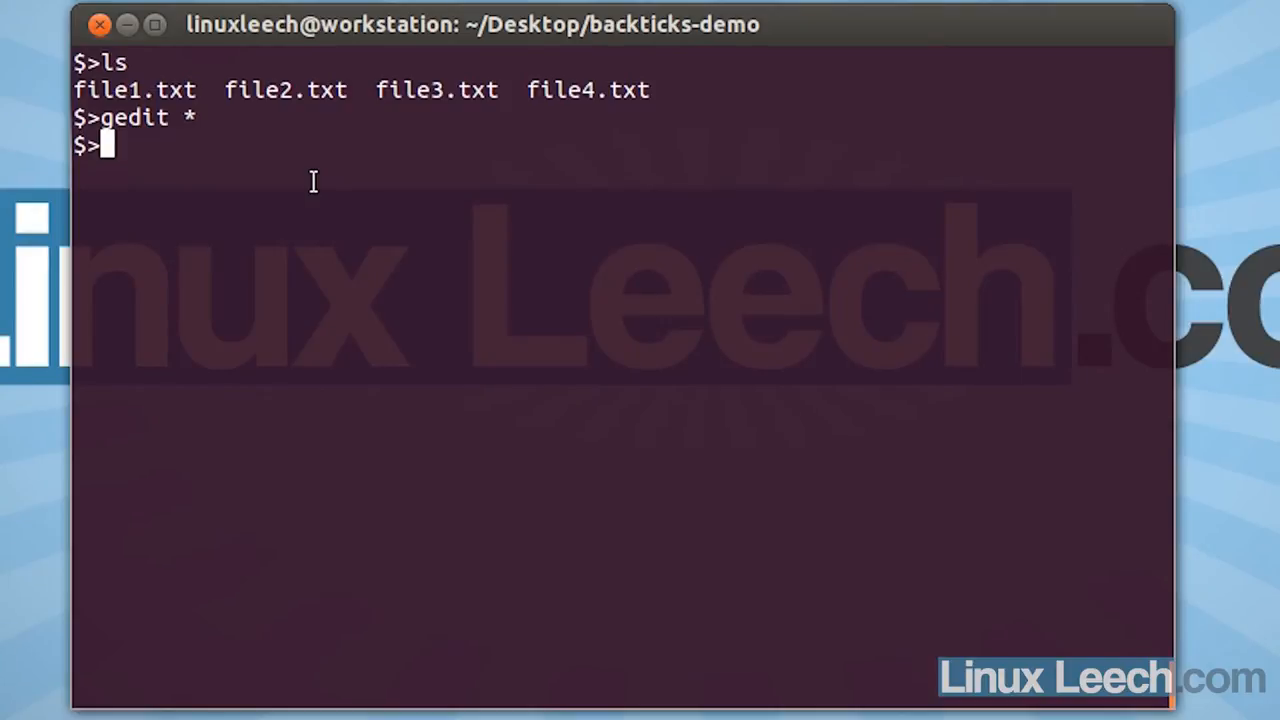
- Run grep -l "demoText" *.txt, which reports file3.txt, and open file3.txt in gedit
text(grep)
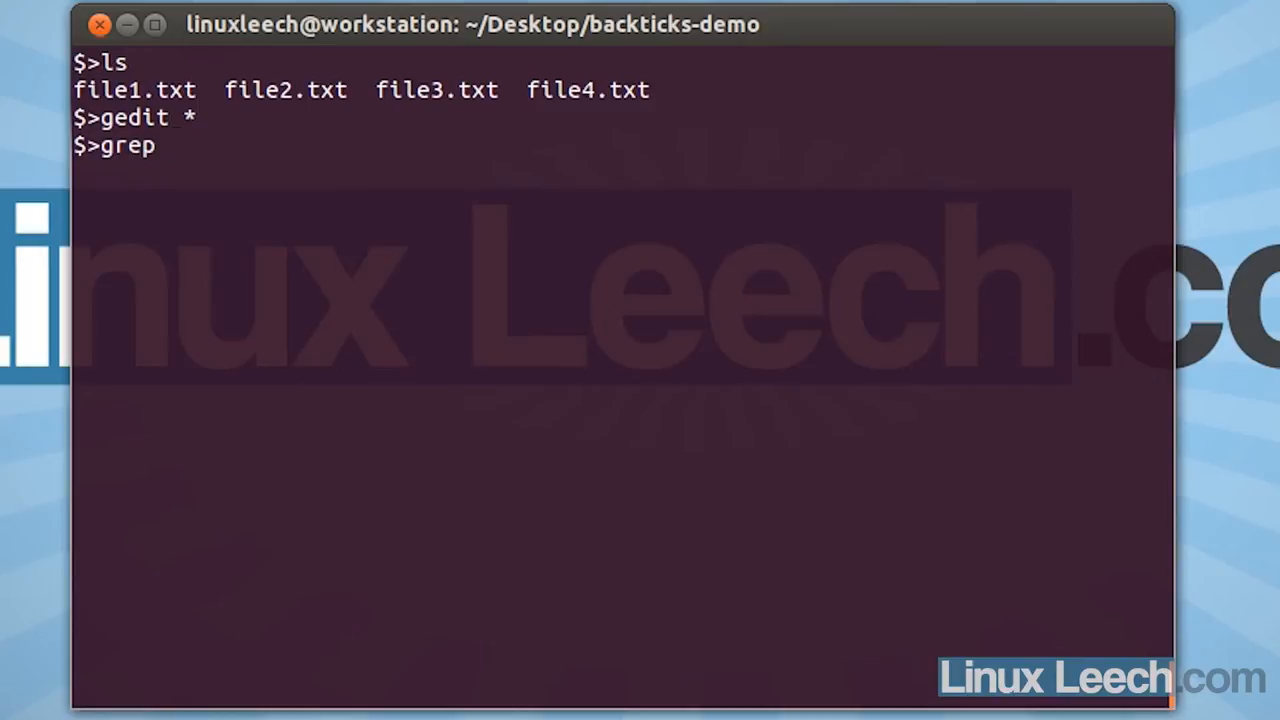
text(-l)
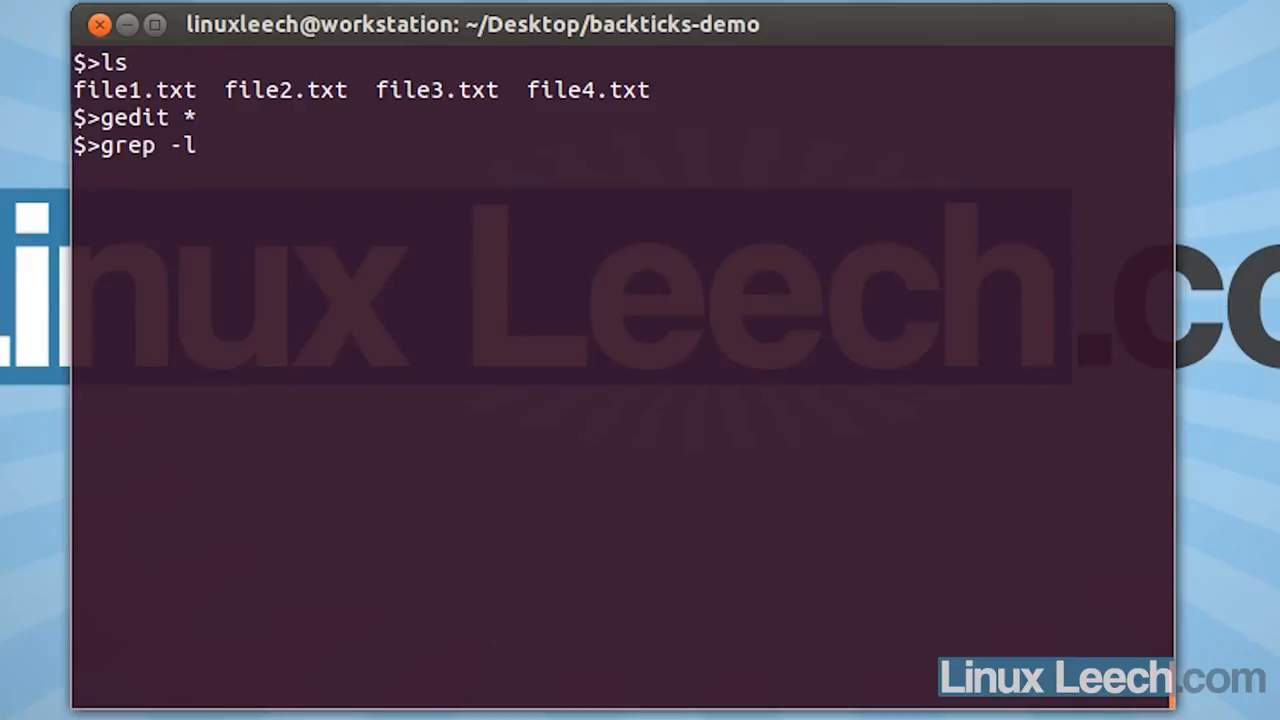
text(")
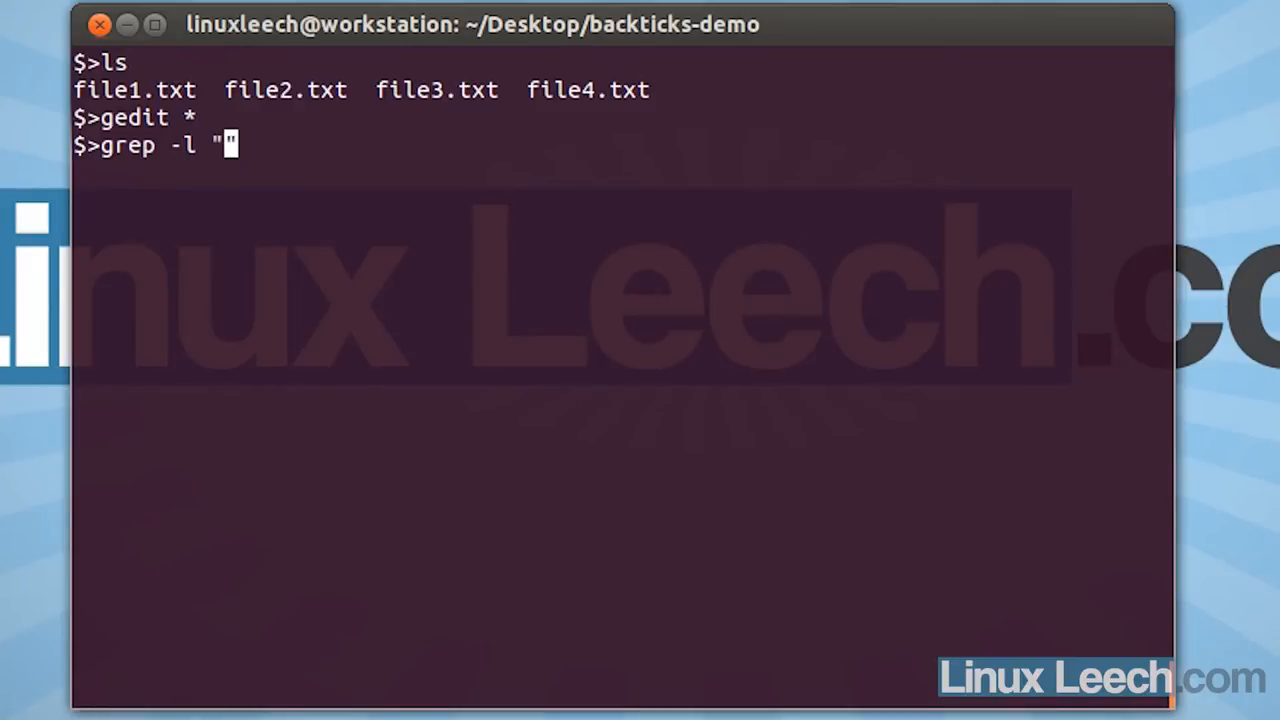
text(demoTE)
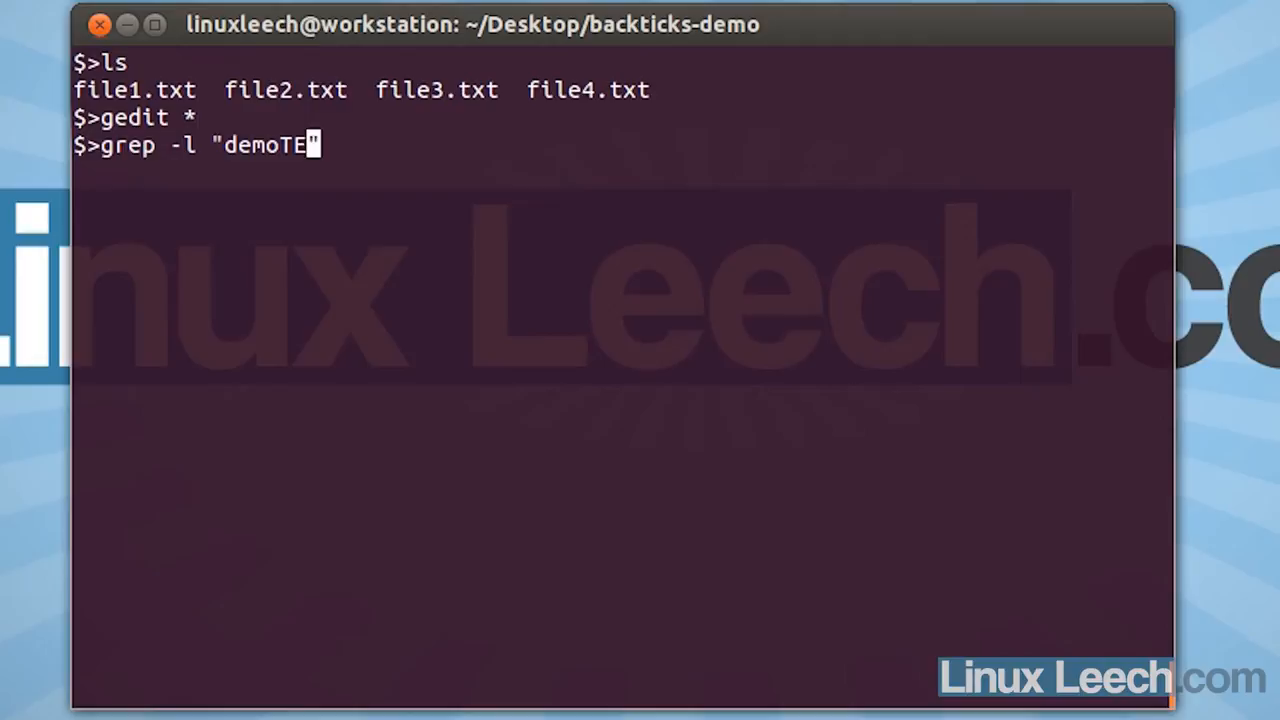
text(xt)
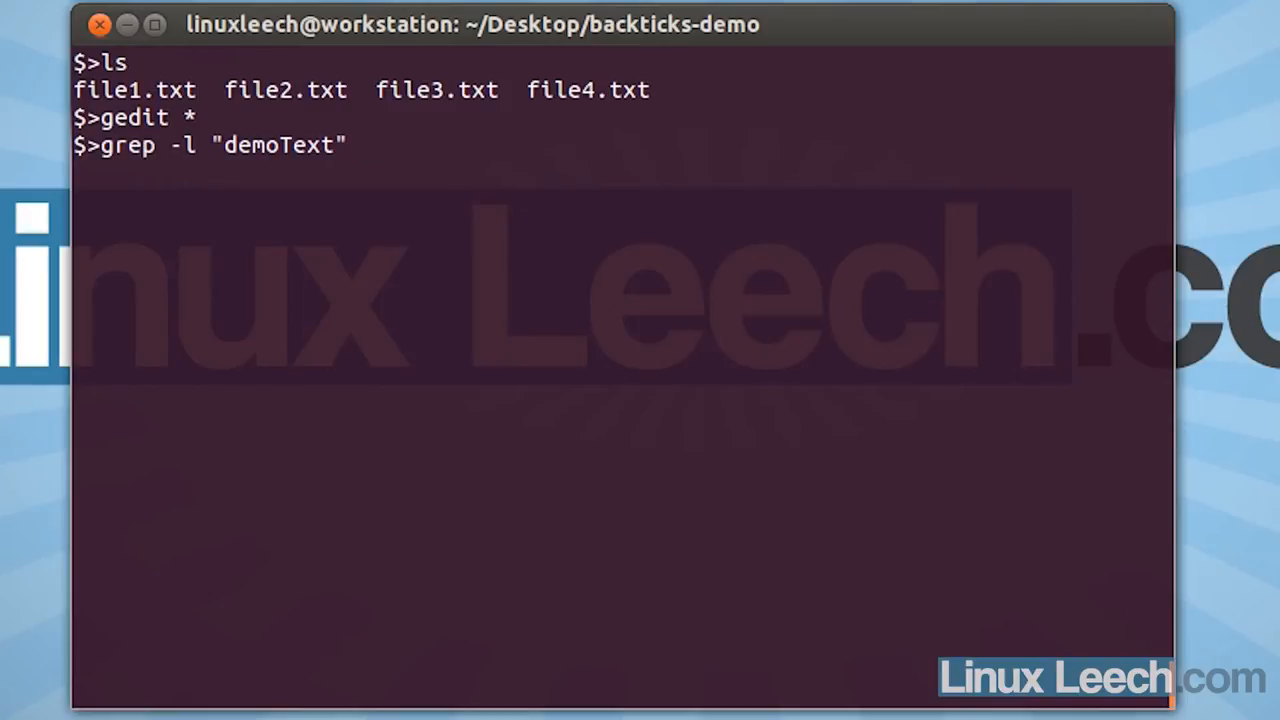
text(*.txt)
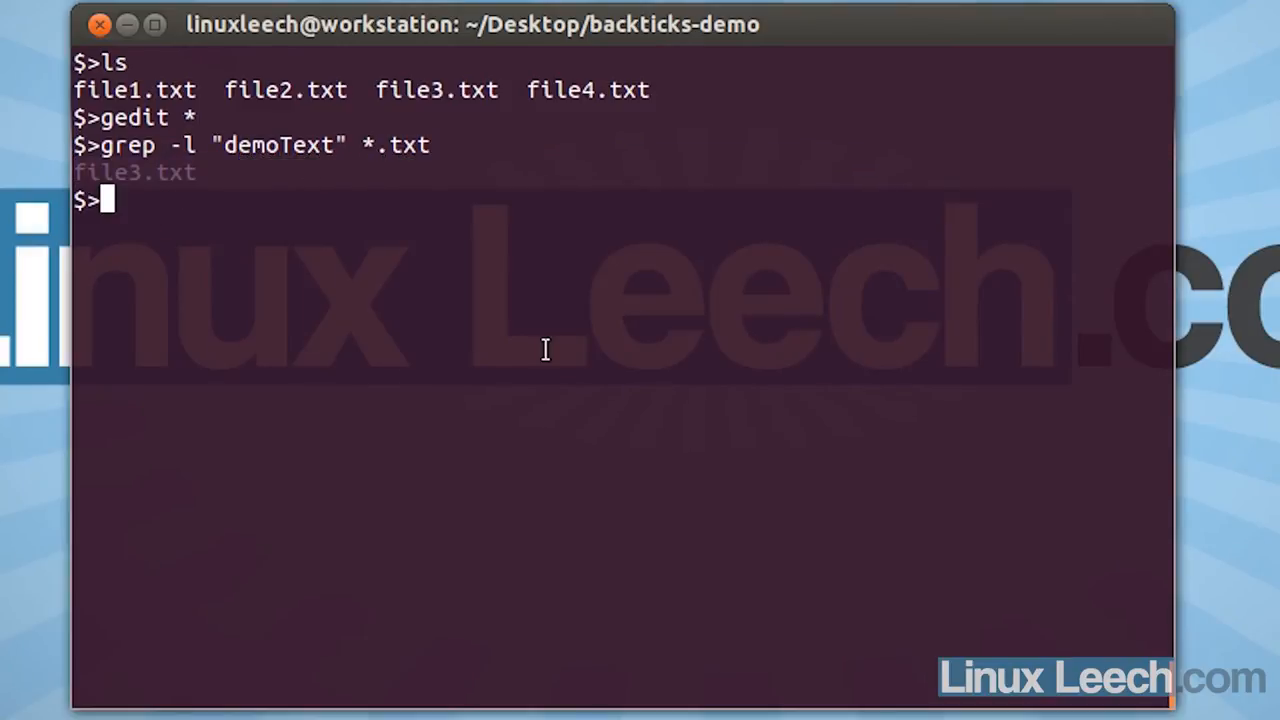
text(gedit file3.txt)
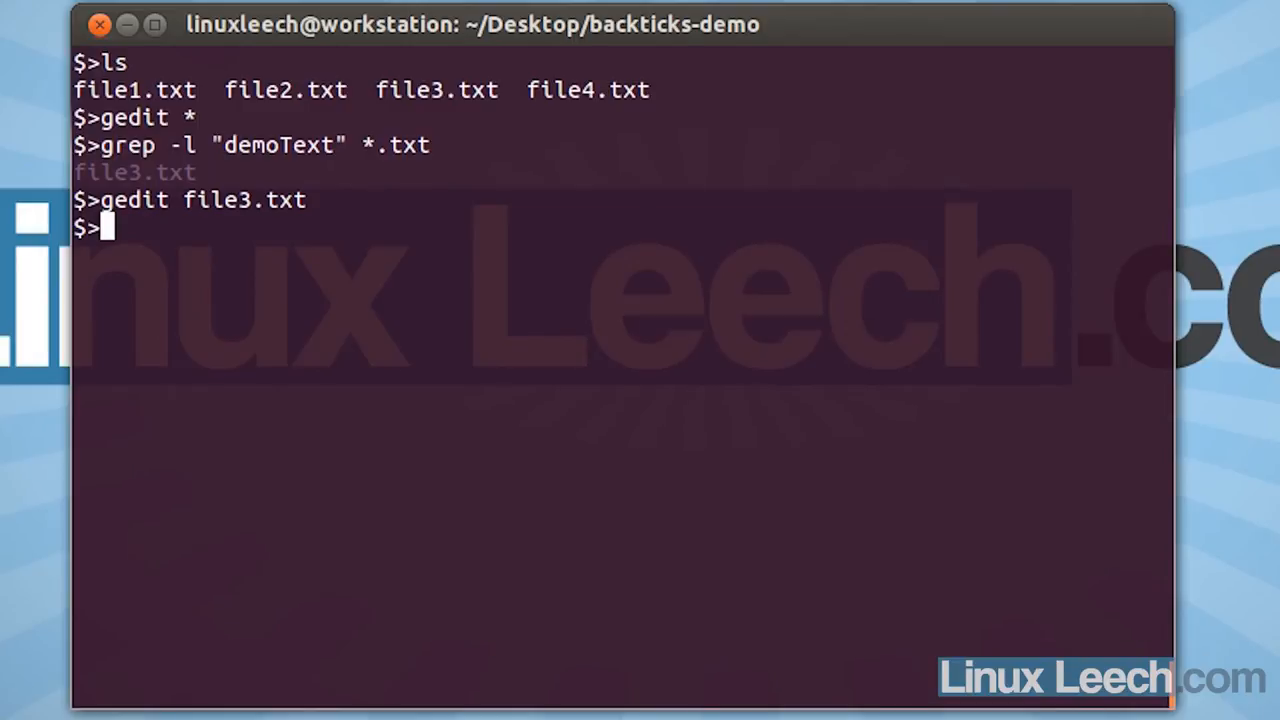
- Run gedit `grep -l "demoText" *.txt` to open only the matching files in gedit
text(gedit)
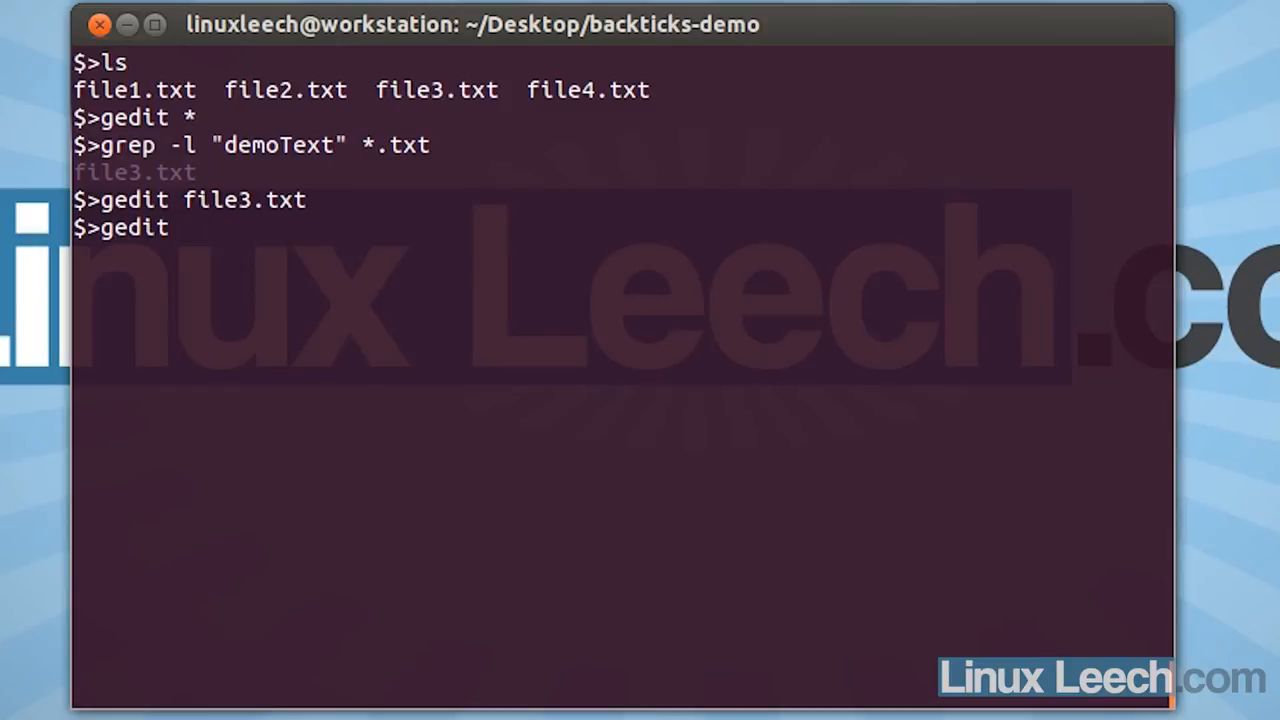
text(`)
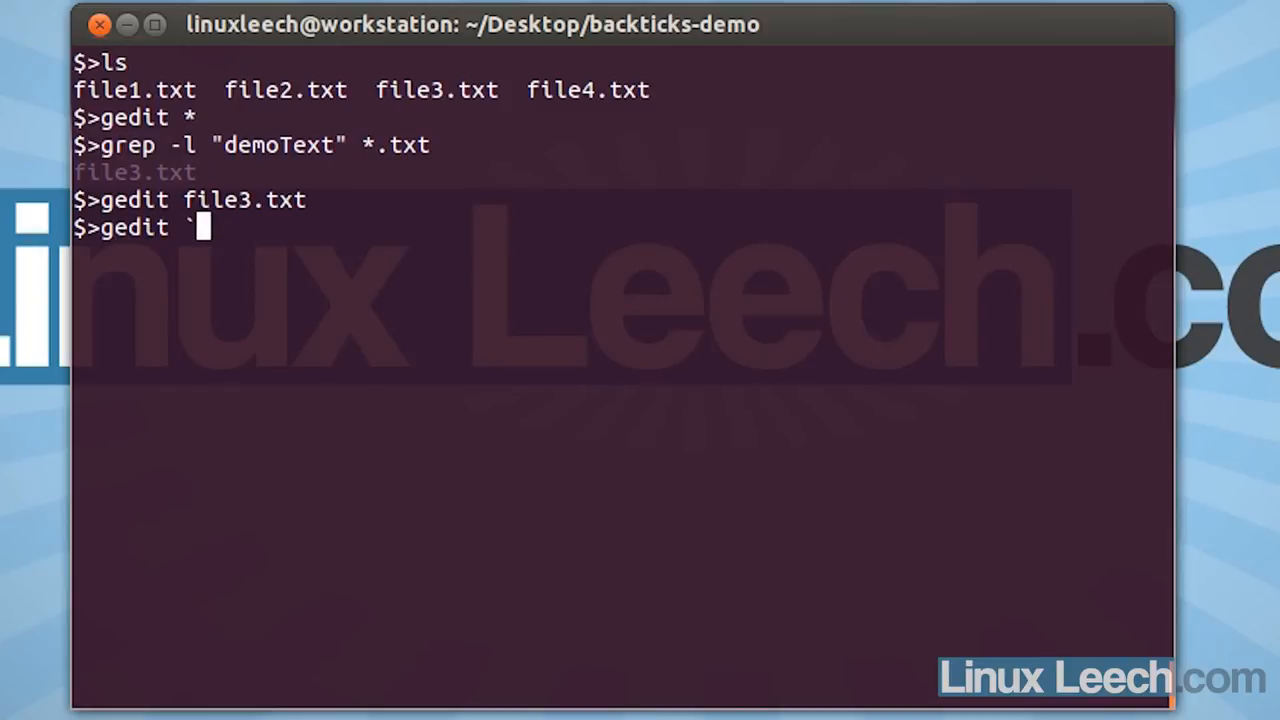
text(`)
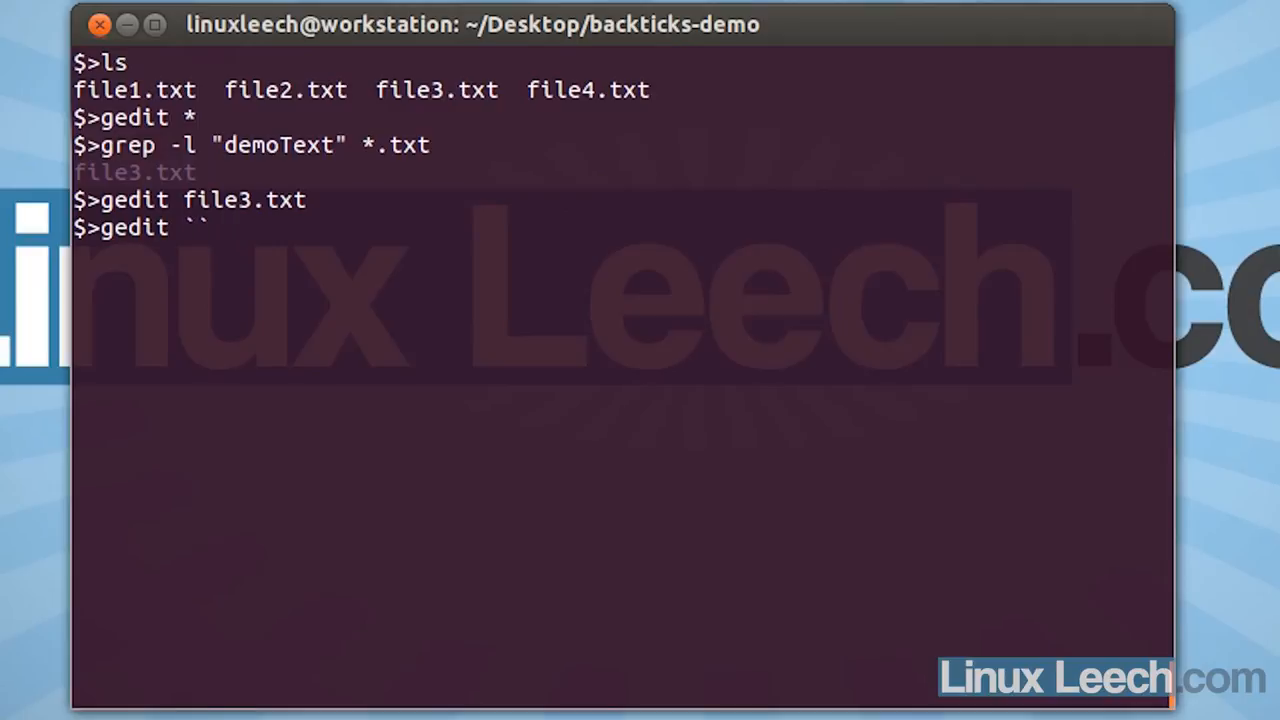
text(gr)
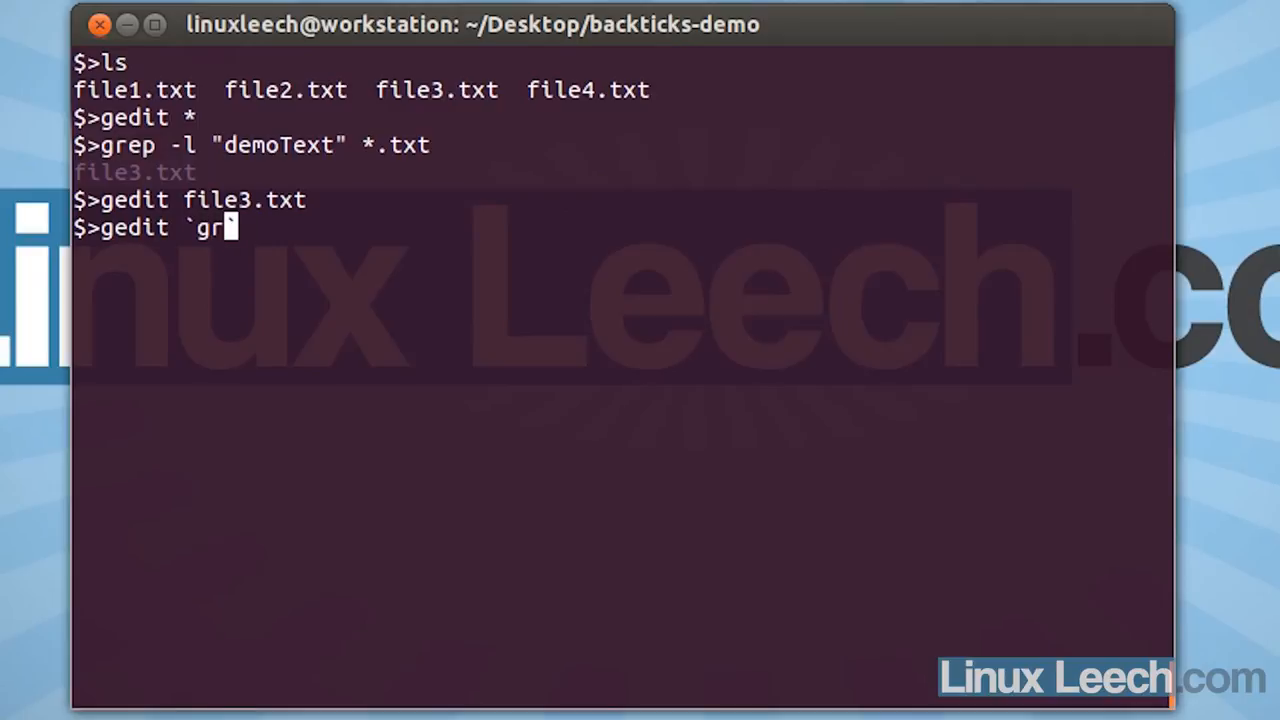
text(ep -l)
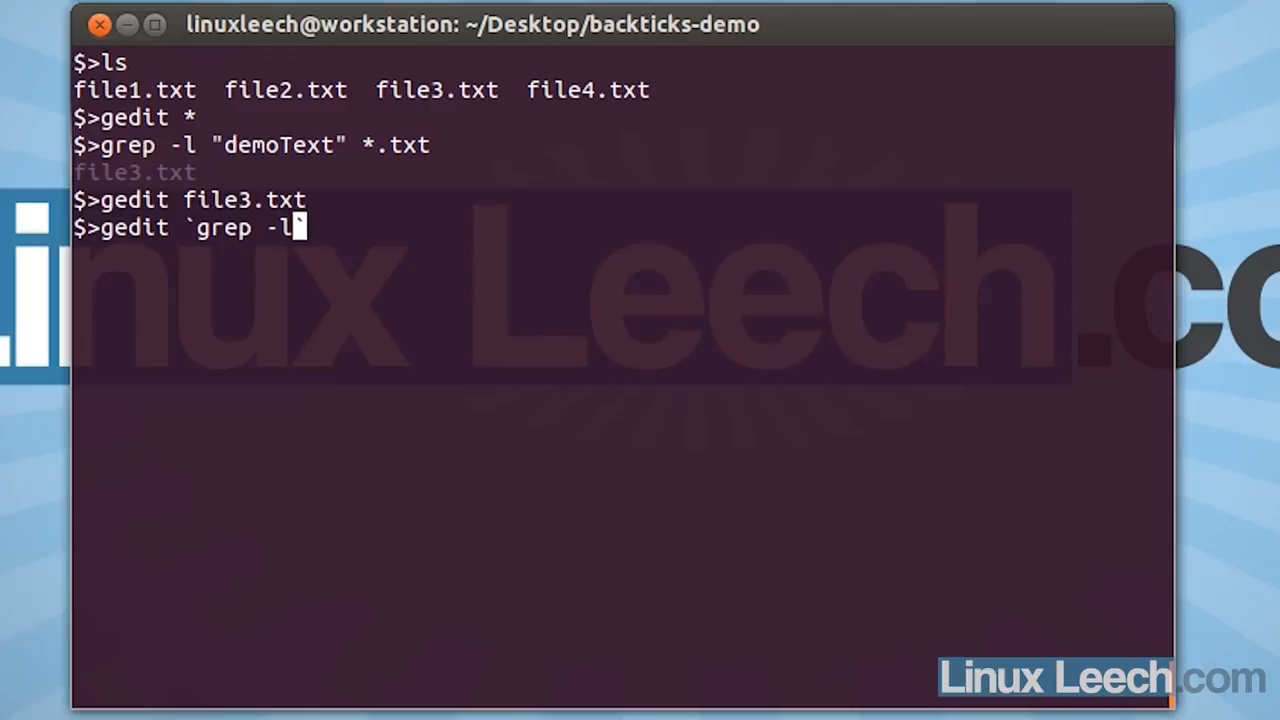
text(""`)
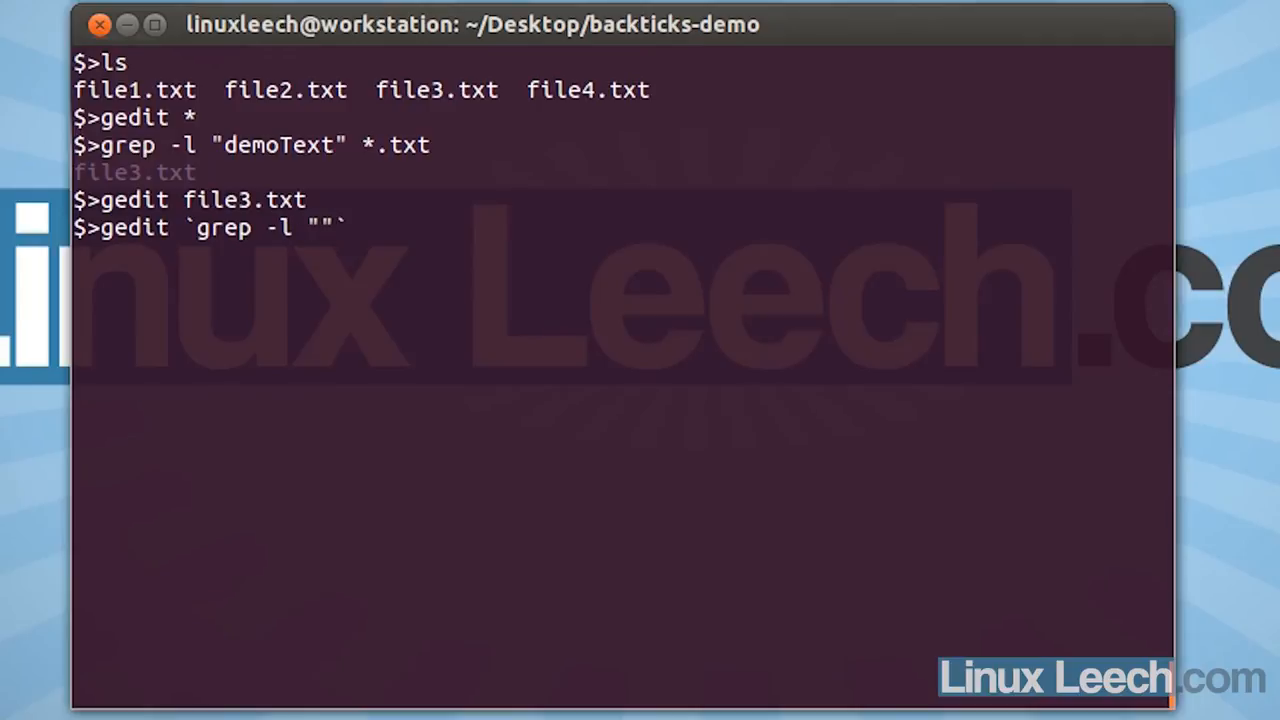
text(demoText)
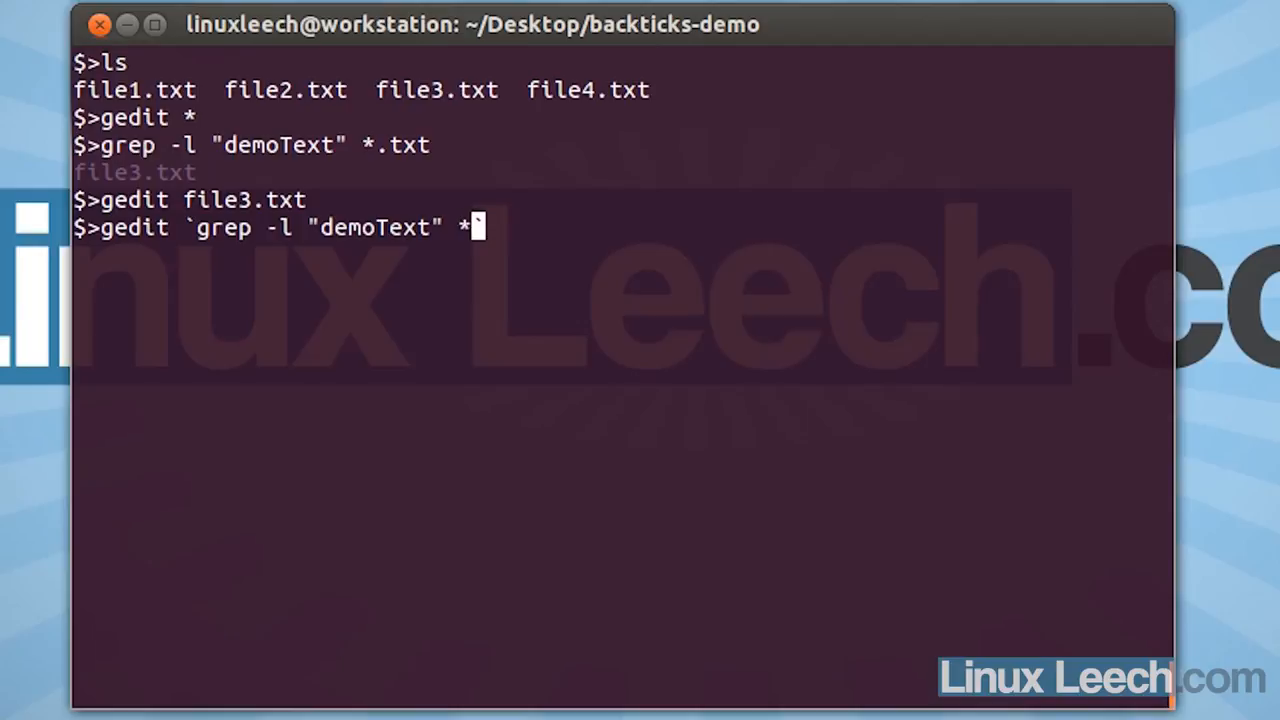
text(`)
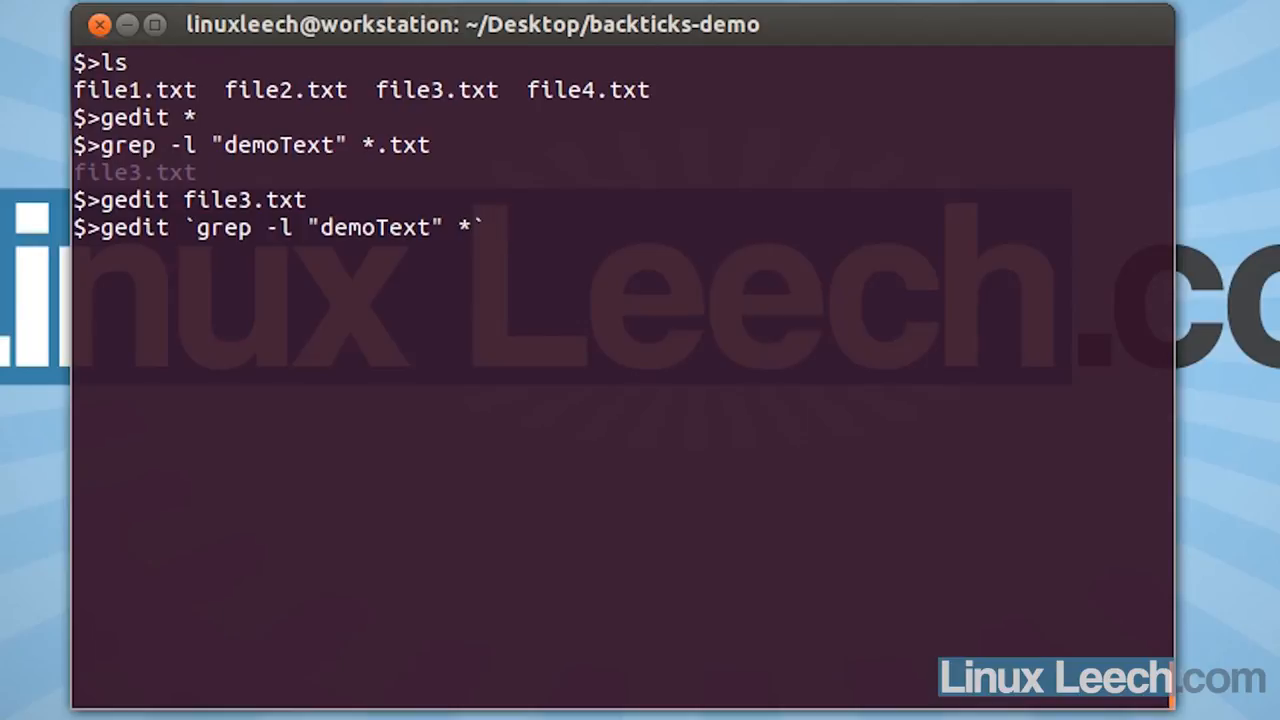
text(.txt)
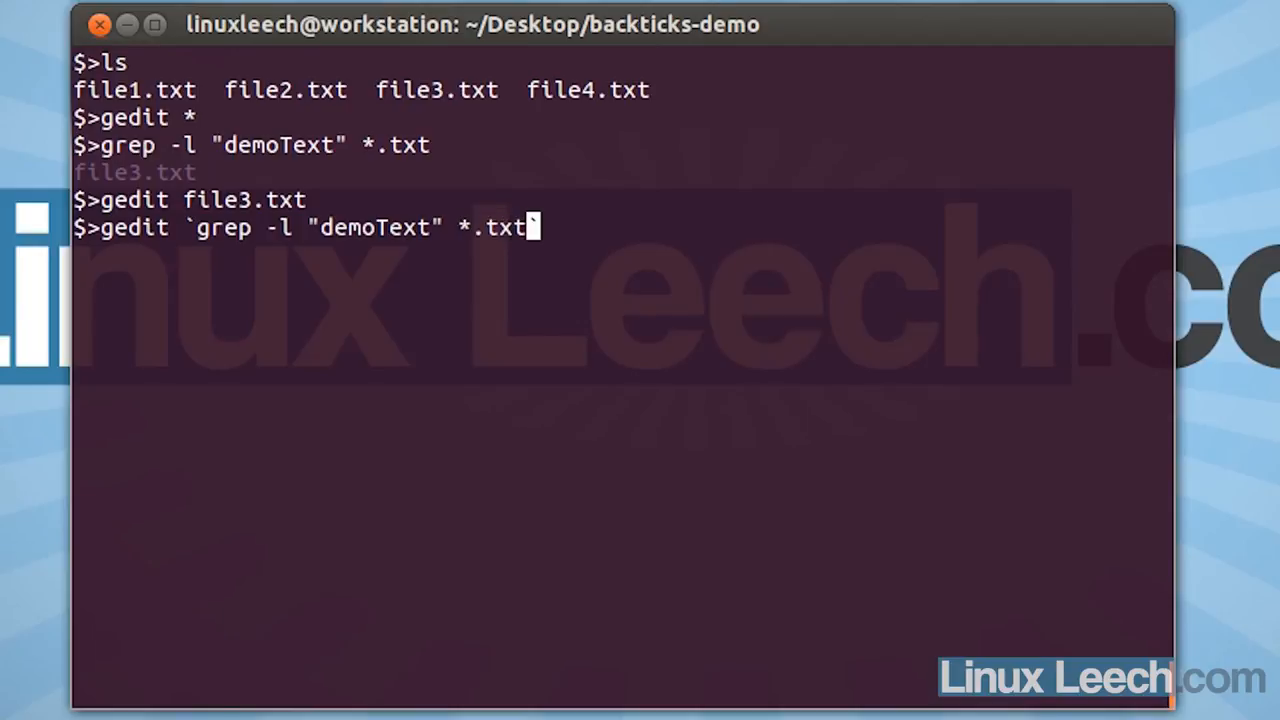
text(`)
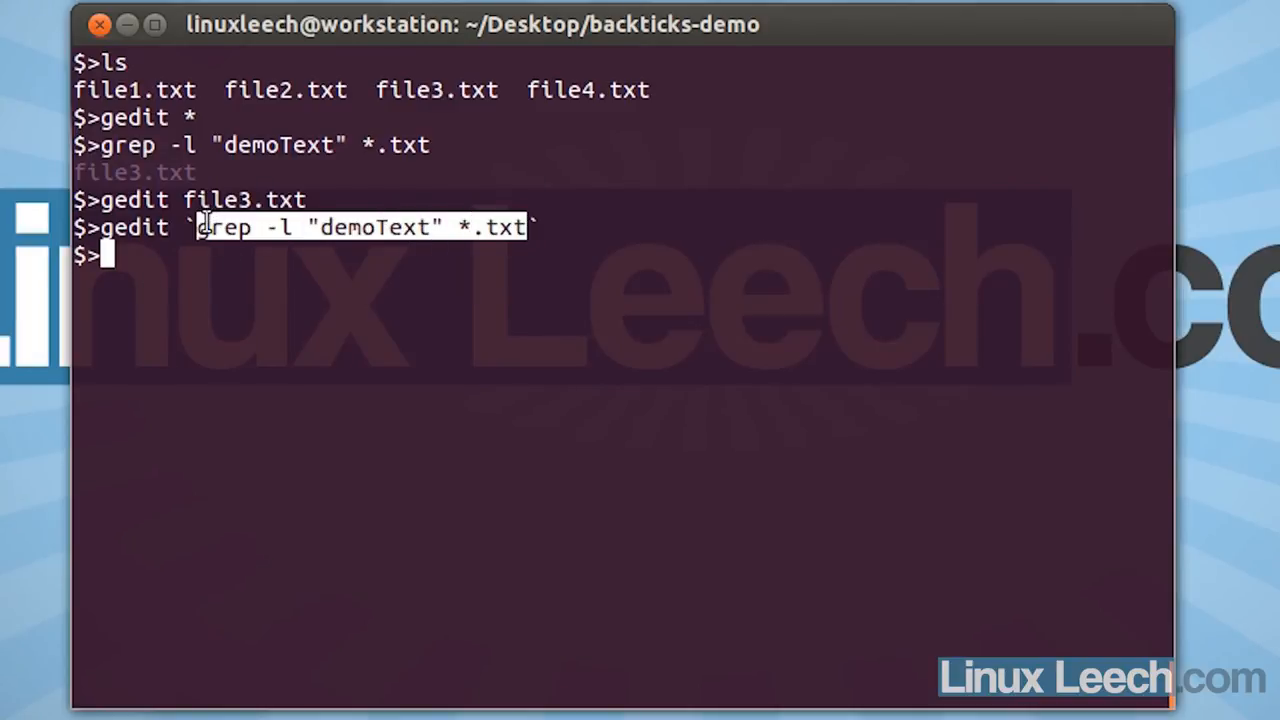
mouse_move(490, 227)
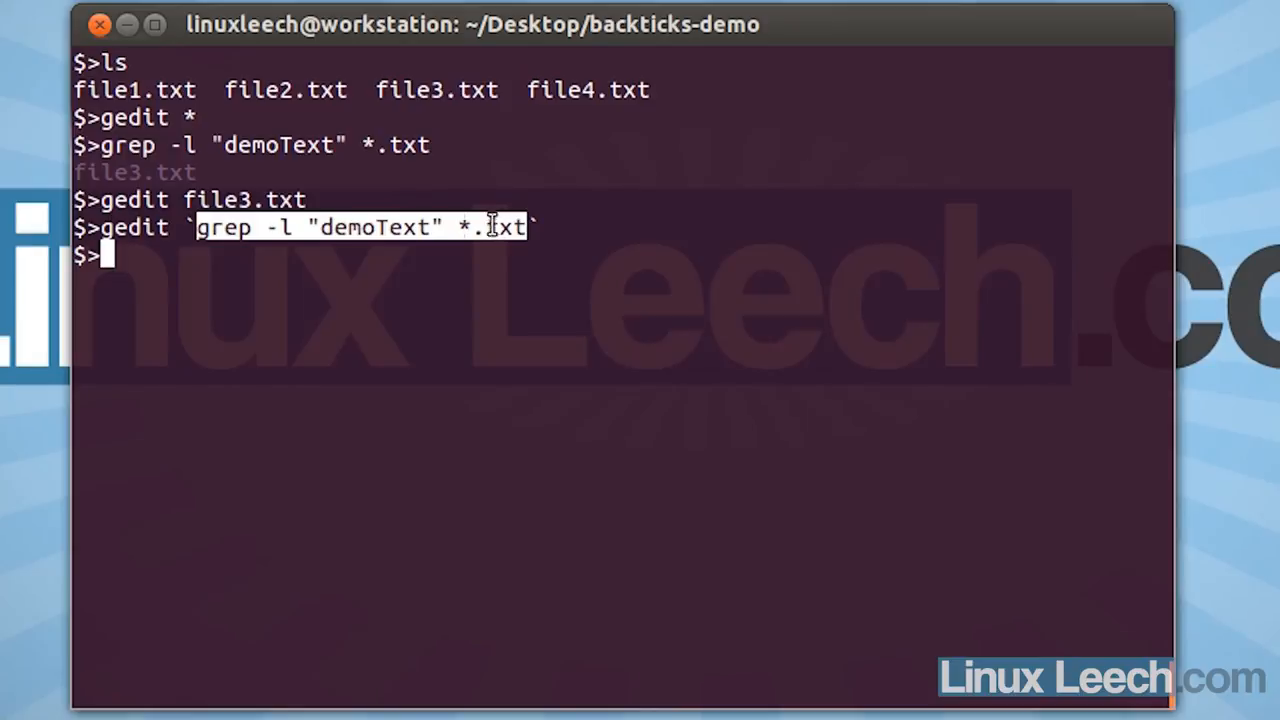
mouse_move(138, 227)
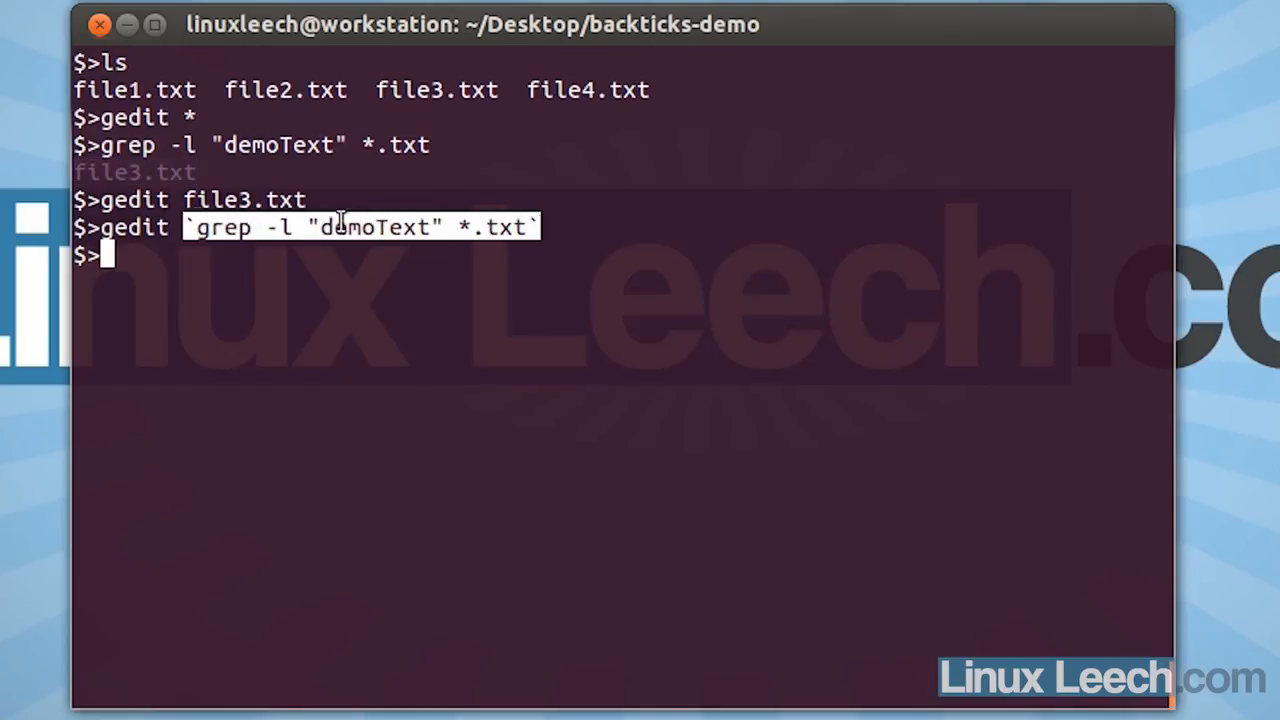
mouse_move(167, 270)
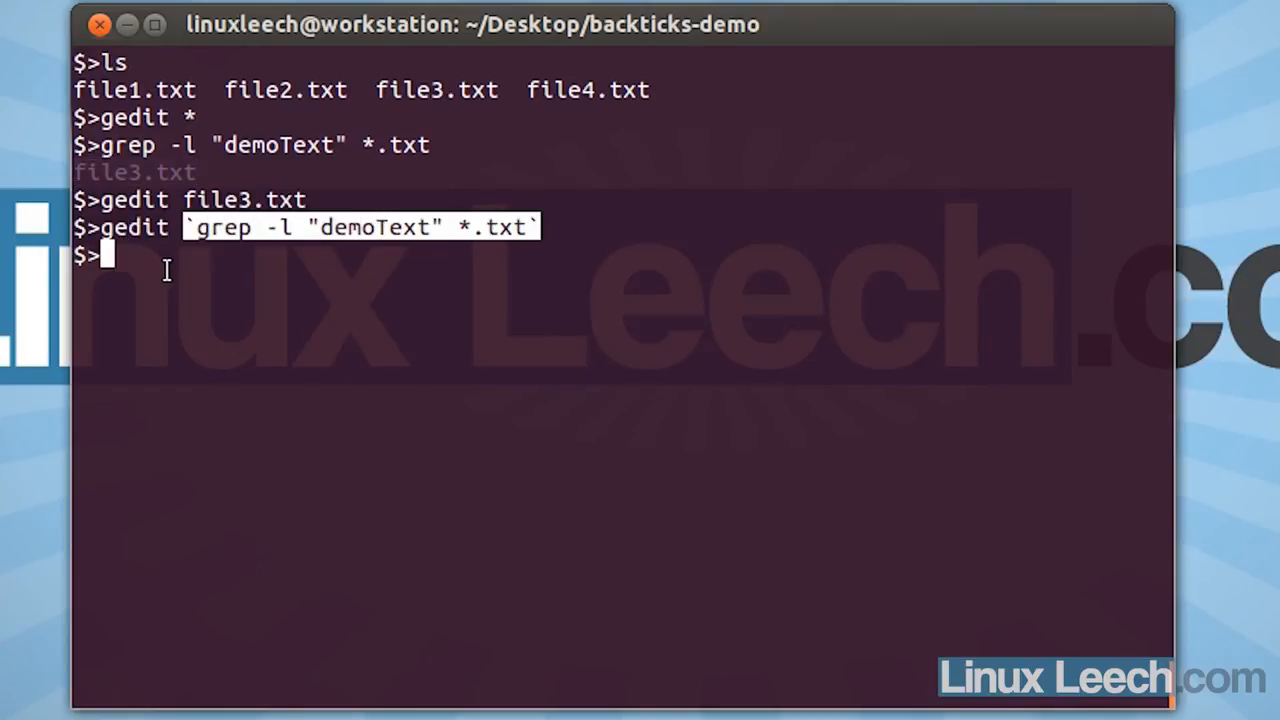
text(gedit)
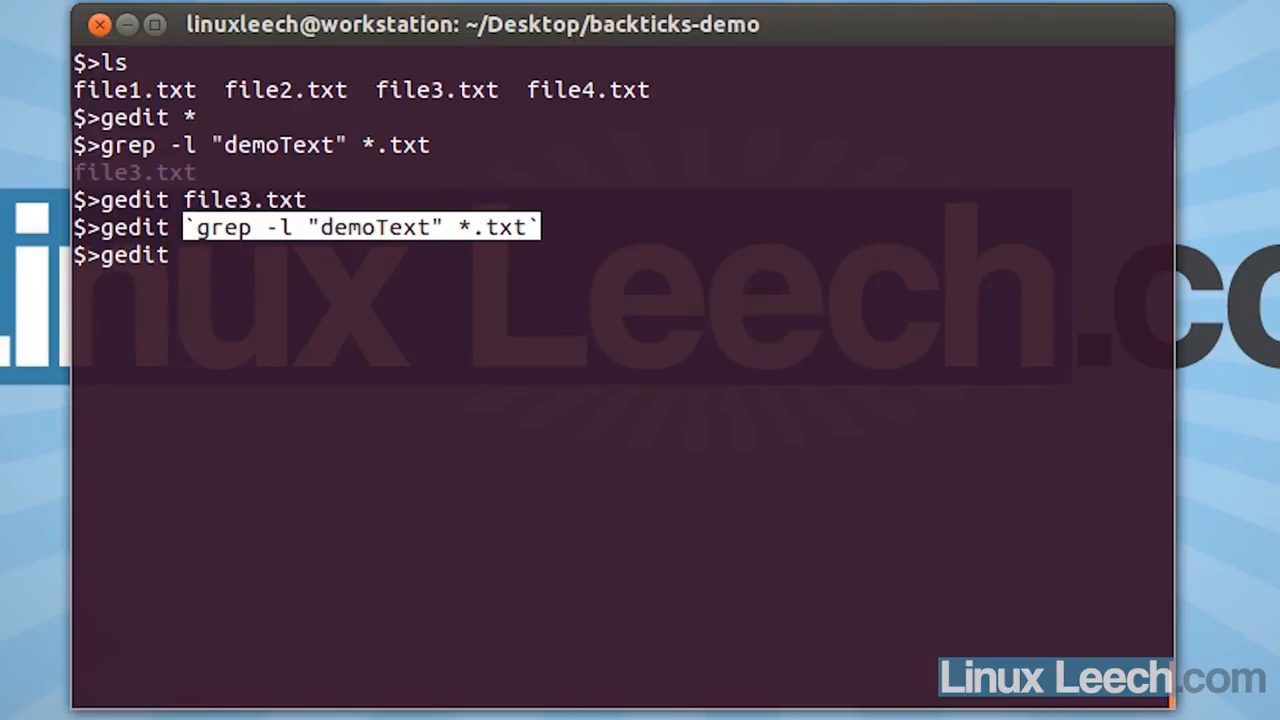
text(file3.txt)
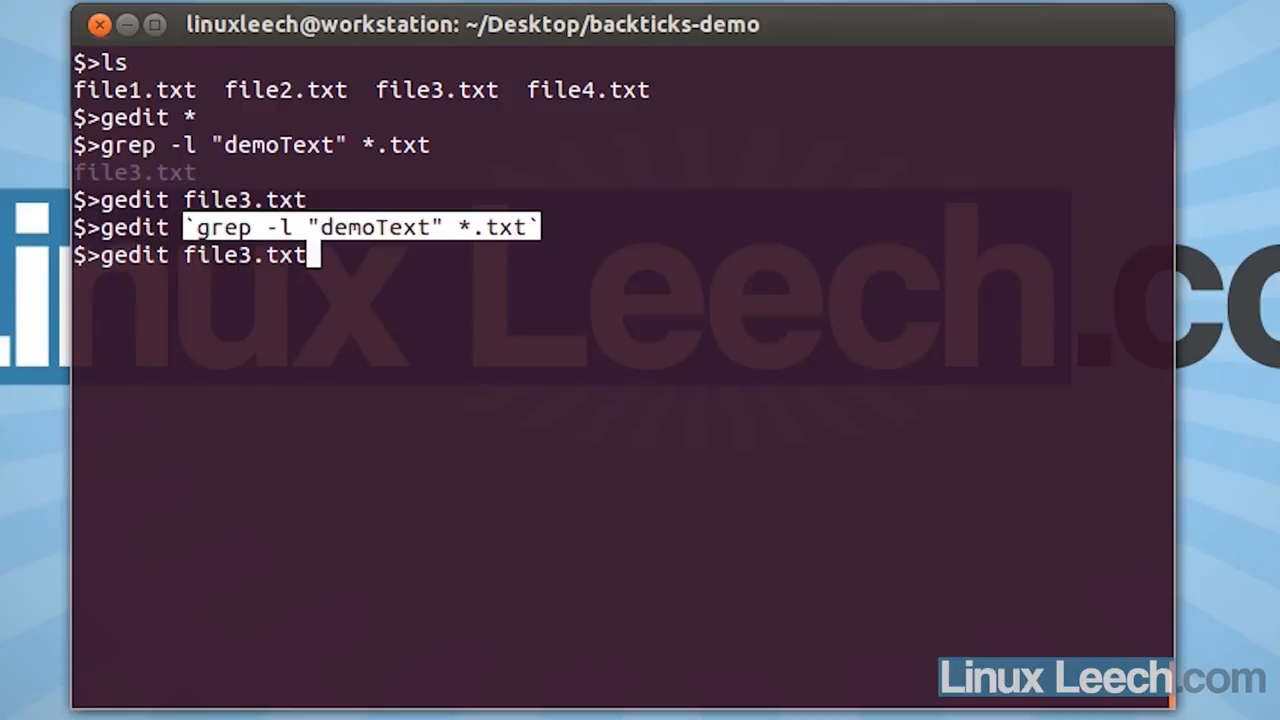
key(Return)
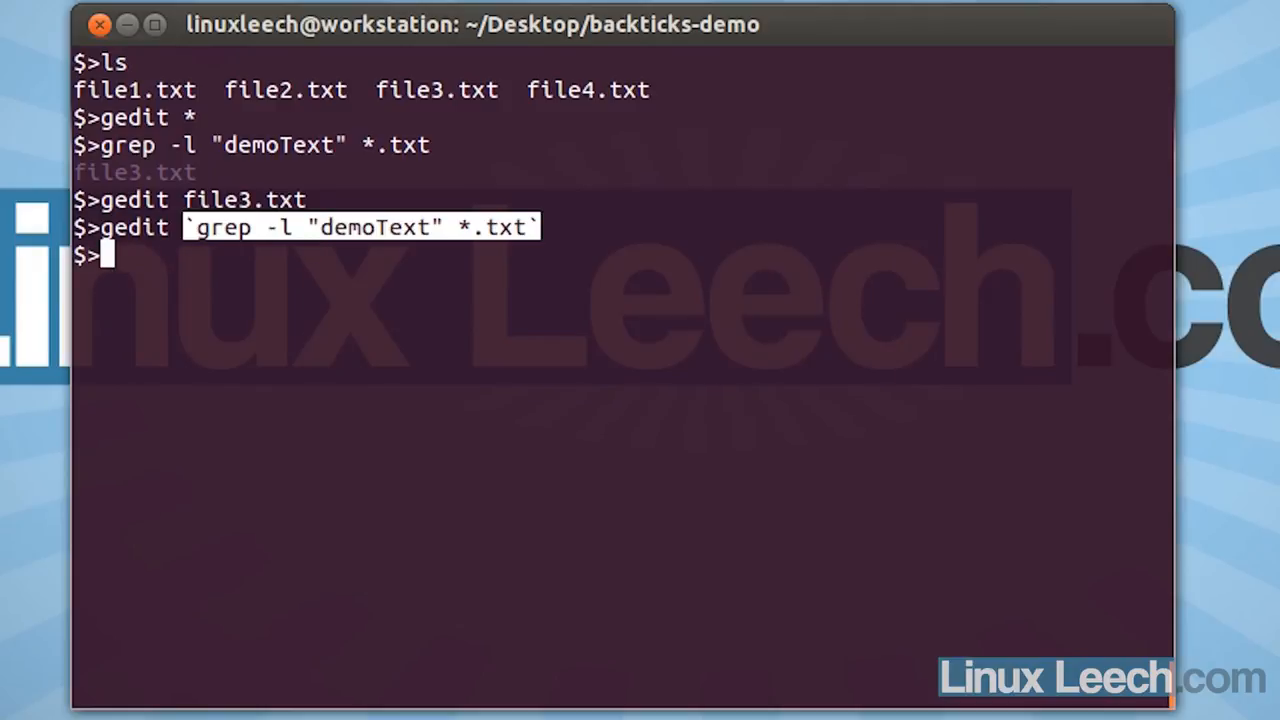
- Append the text demoText to file1.txt using cat >>
text(cat >>)
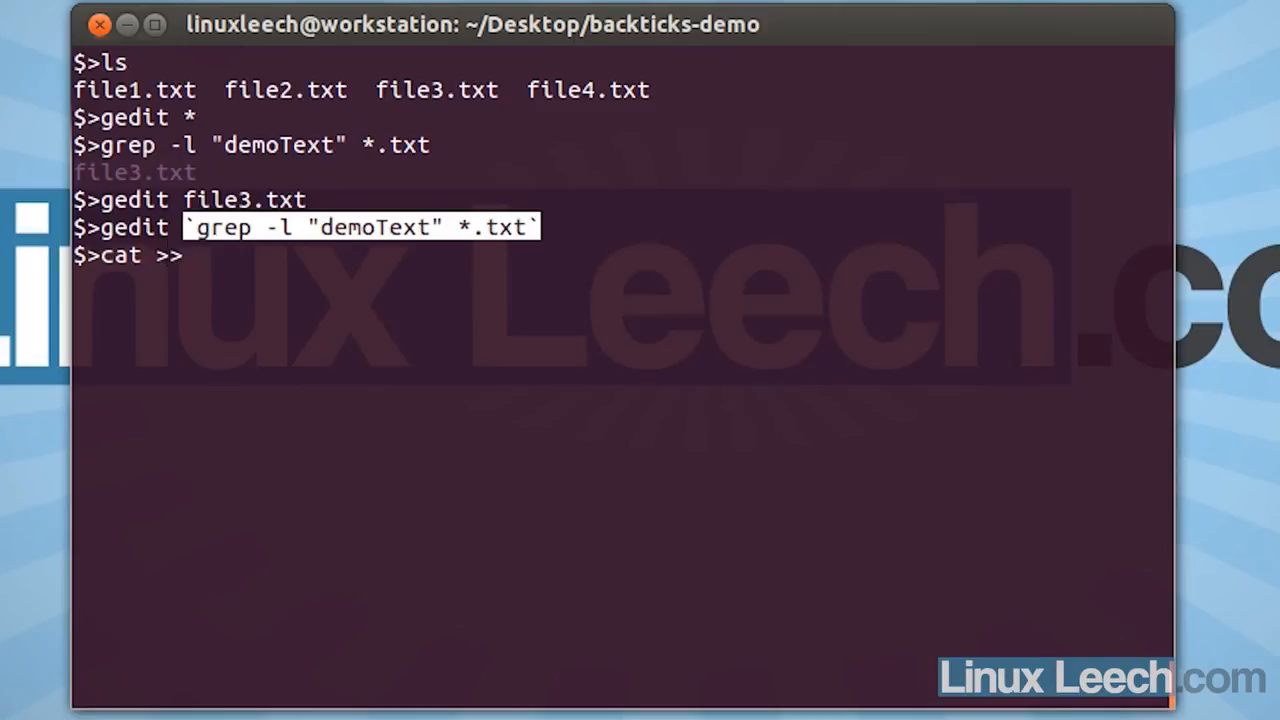
text(file1.txt)
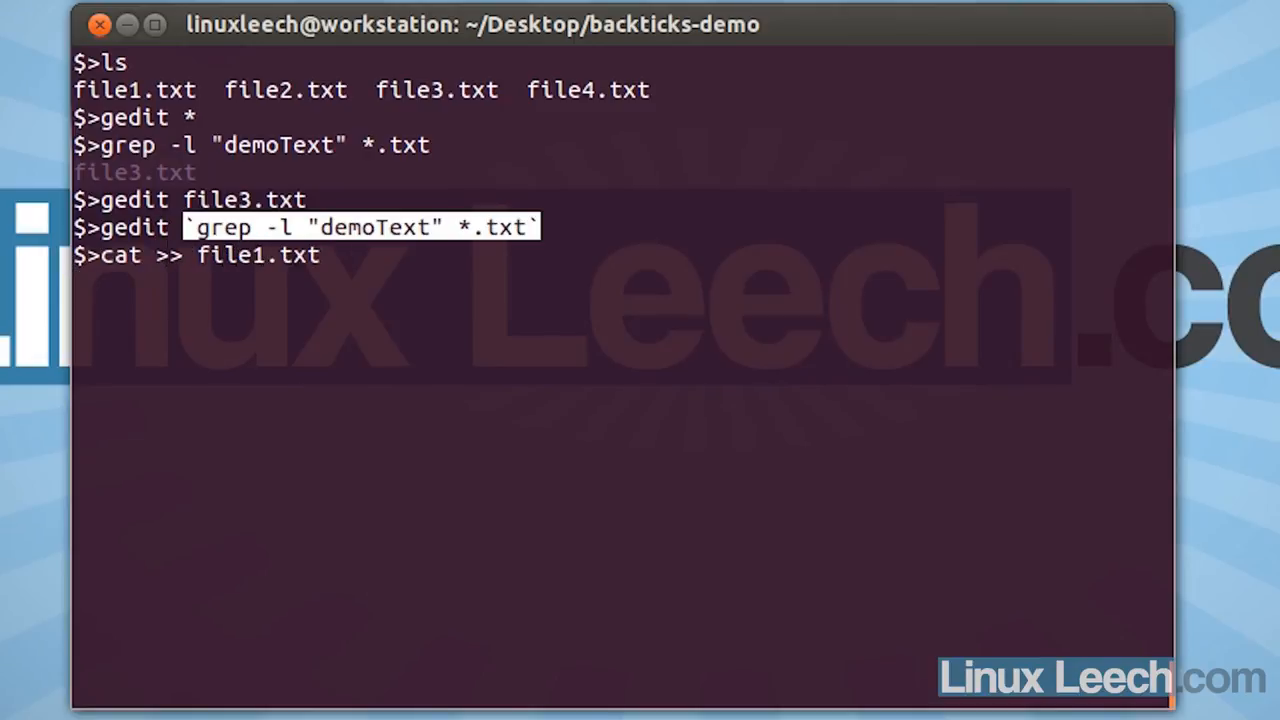
text(demoText)
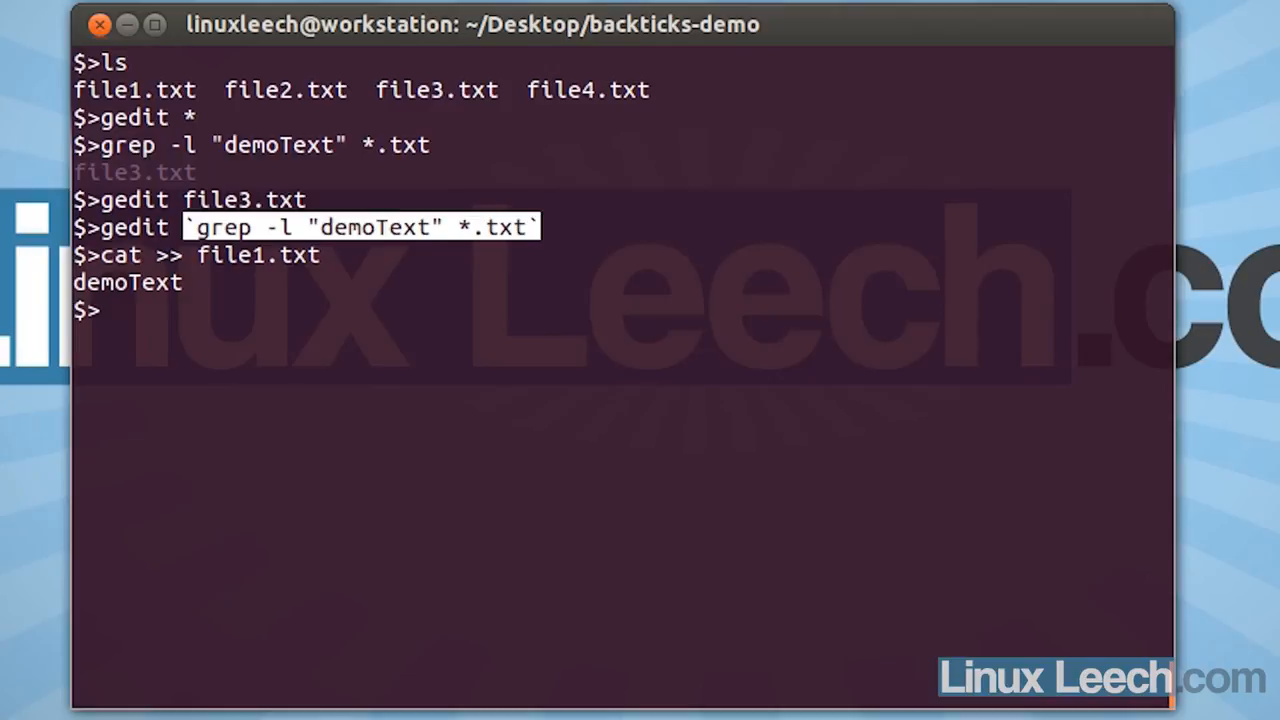
- Confirm grep now lists file1.txt and file3.txt, then type gedit `grep -l "demoText" *.txt`
text(gedit *)
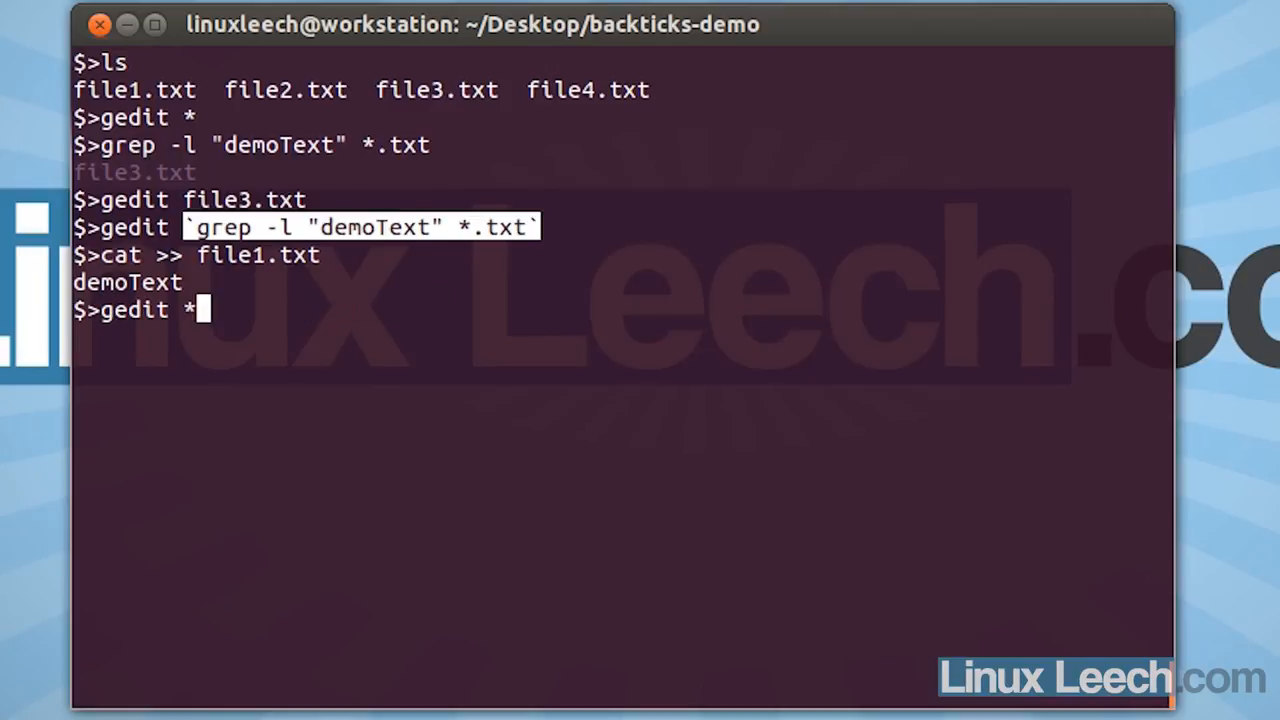
key(Return)
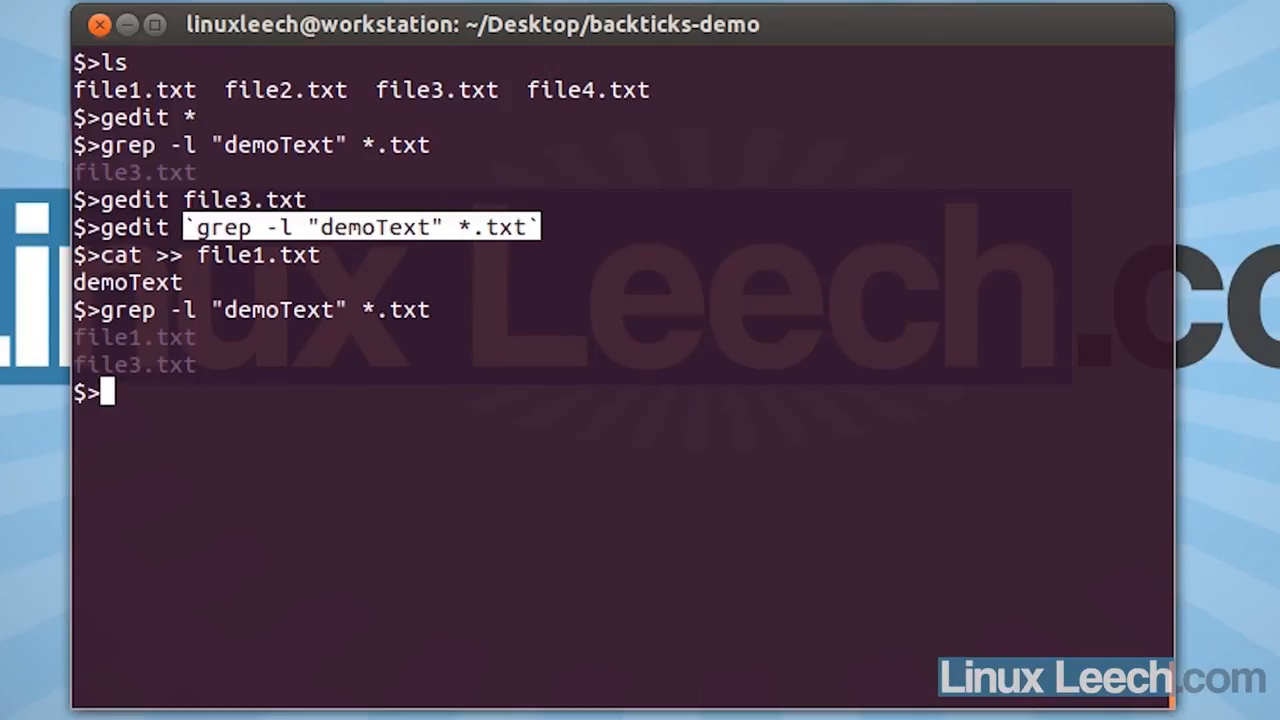
text(grep -l "demoText" *.txt)
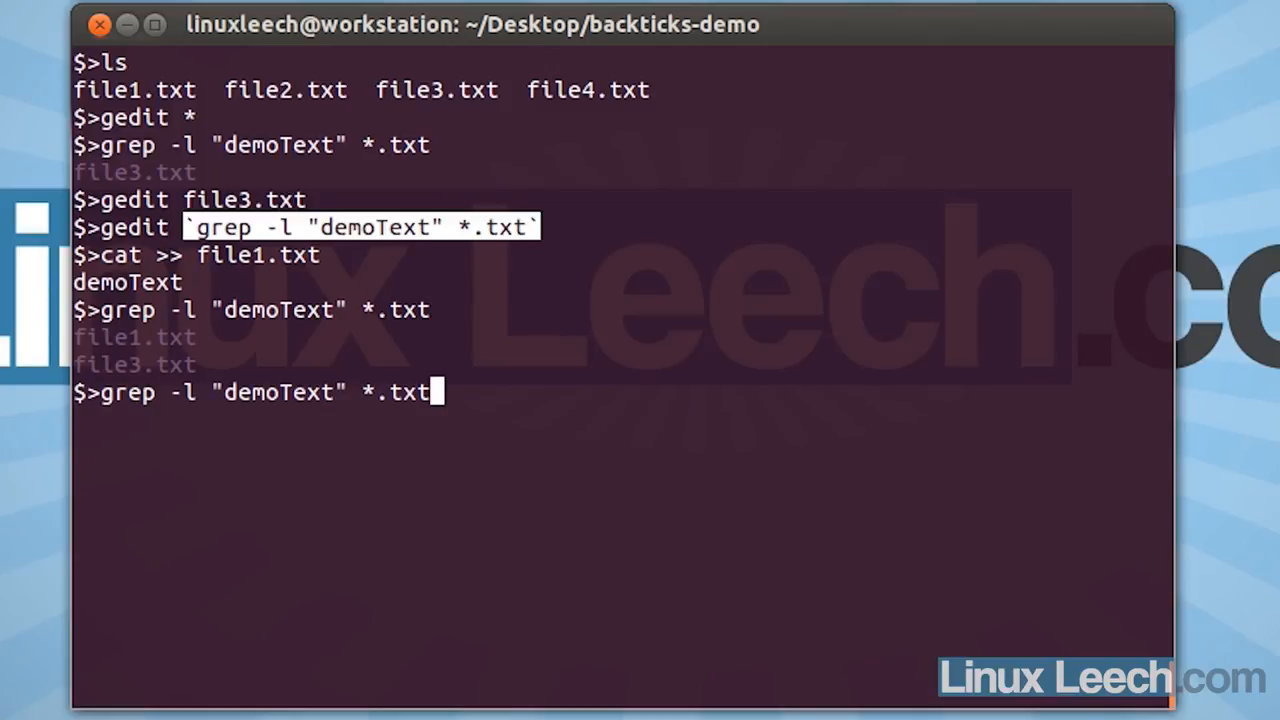
text(gedit `grep -l "demoText" *.txt`)
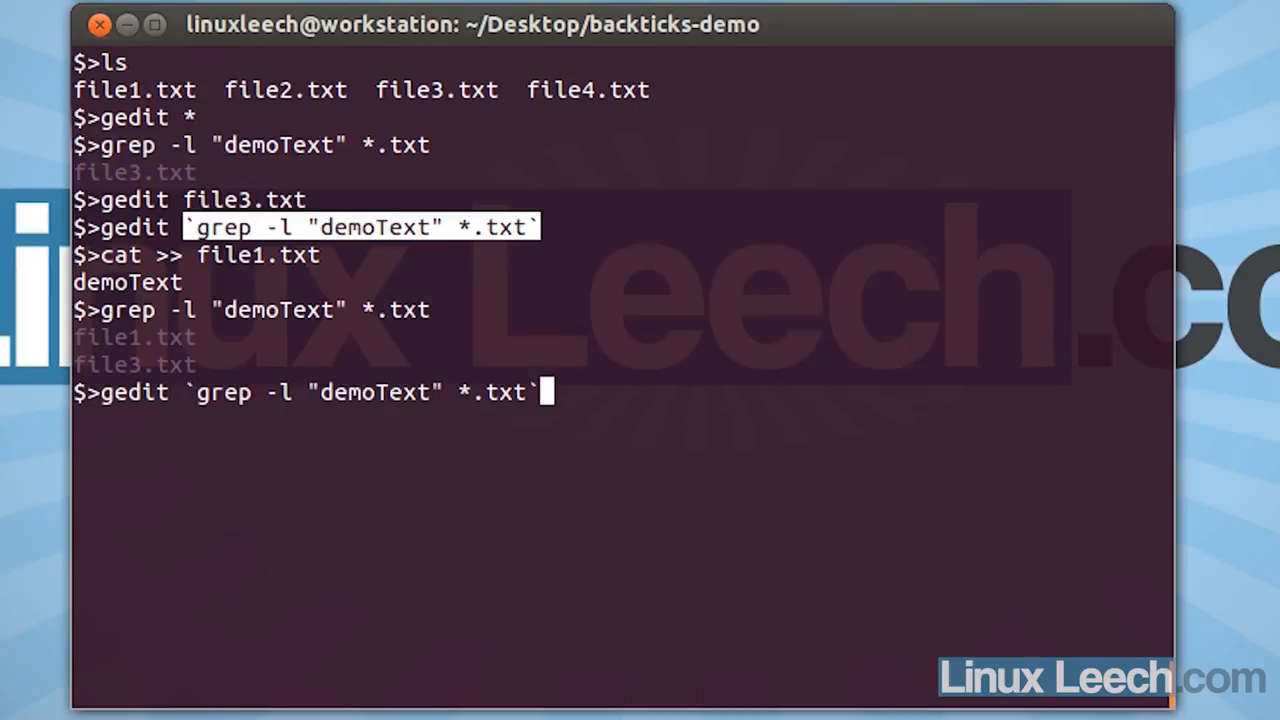